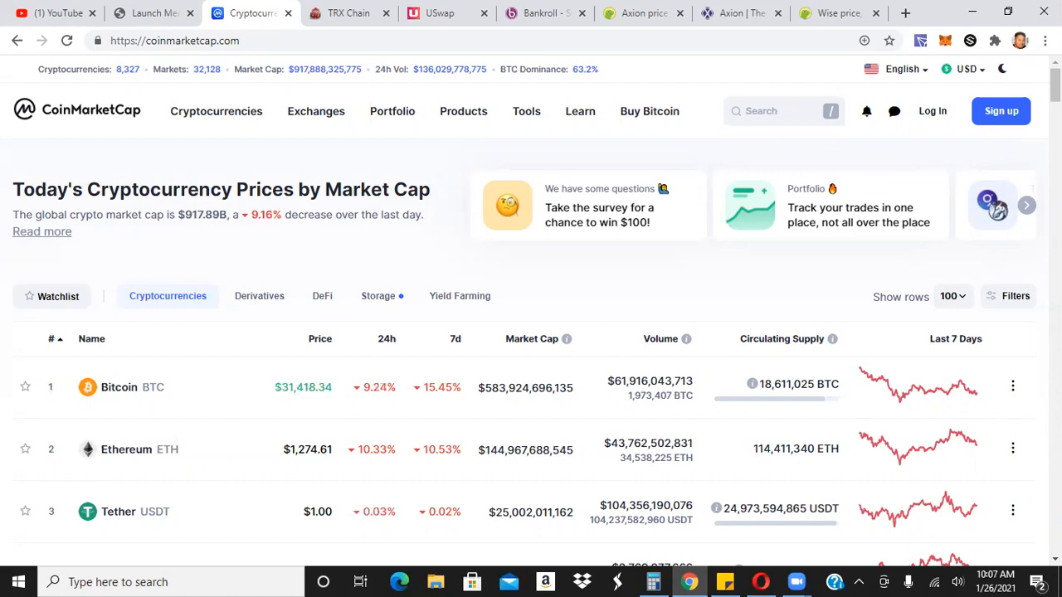
- Bring up the Eclipcity Global tab showing its roughly $22 million community support fund
scroll("down", 3)
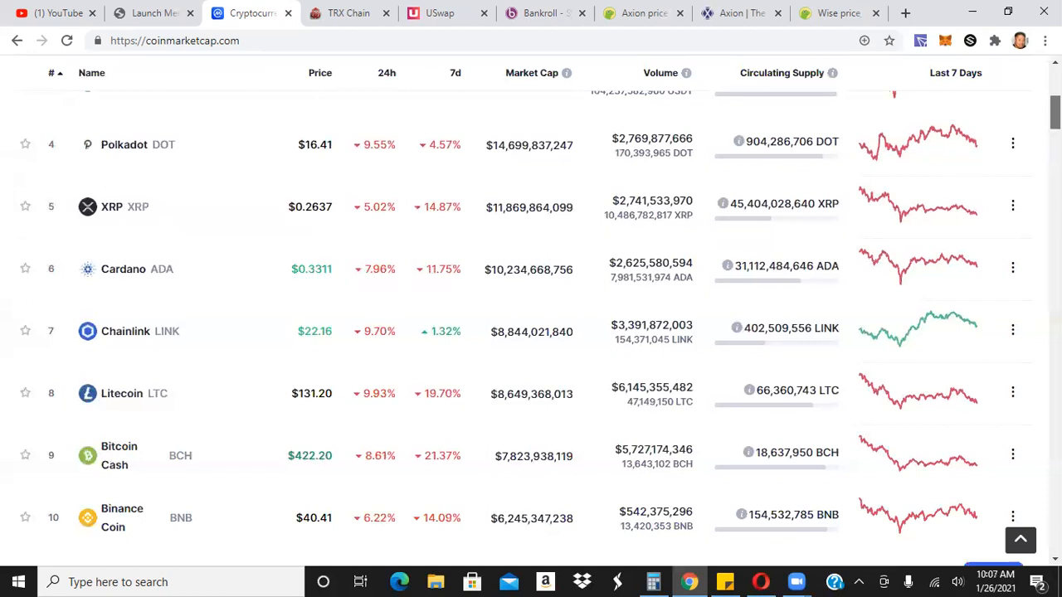
scroll("down", 3)
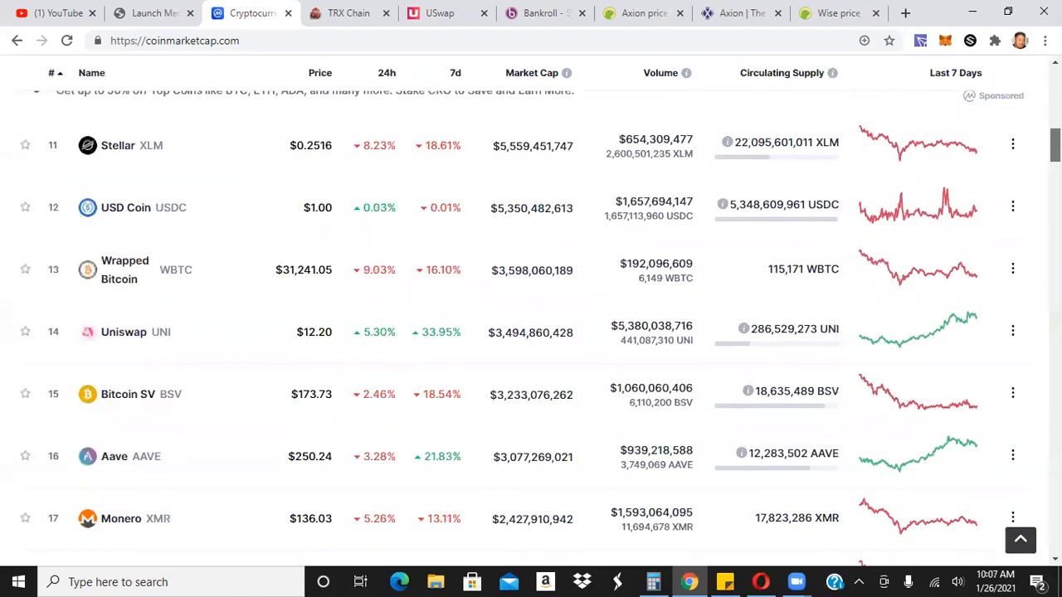
scroll("down", 3)
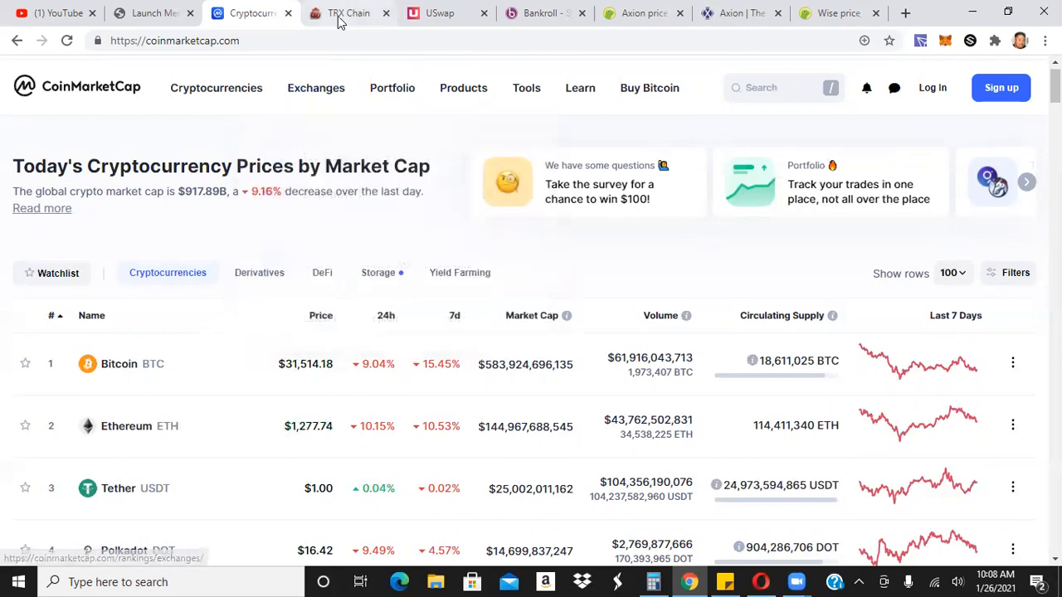
left_click(356, 13)
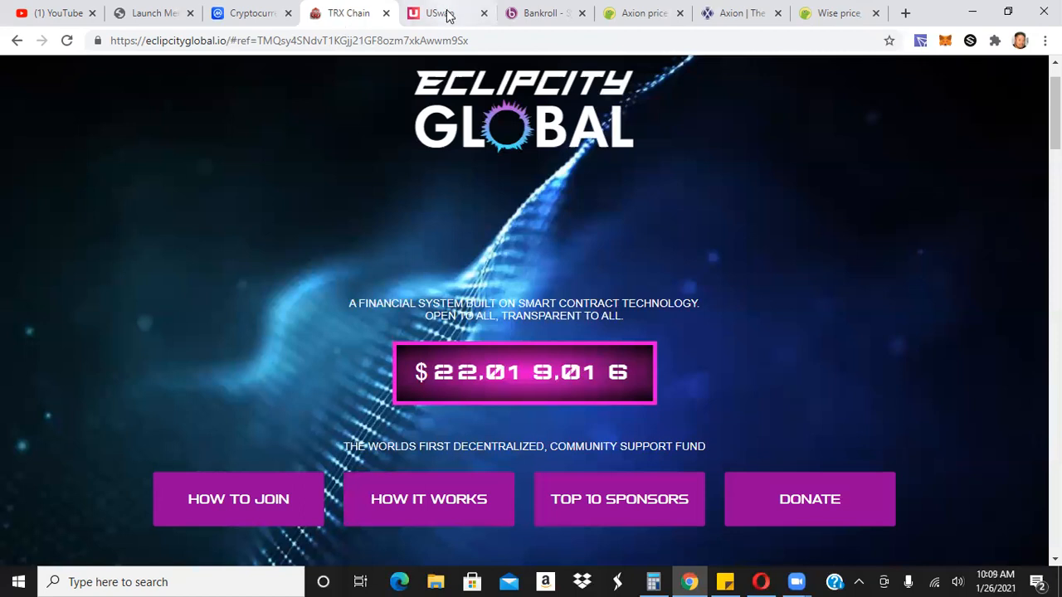
- Switch to USwap and focus the From amount of the 1 EFT to 551.78 USDT swap
left_click(431, 12)
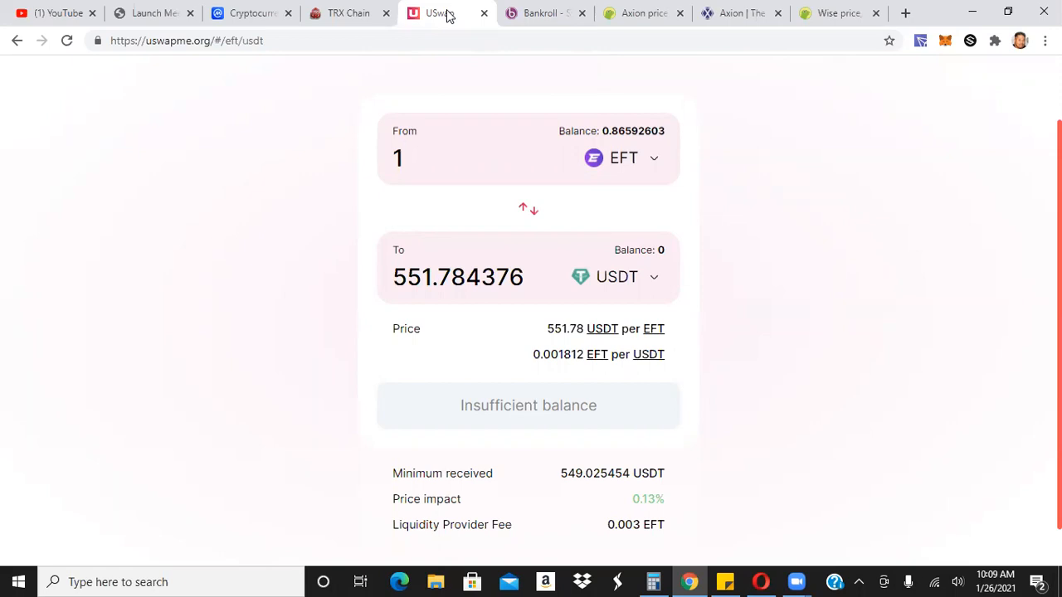
left_click(399, 158)
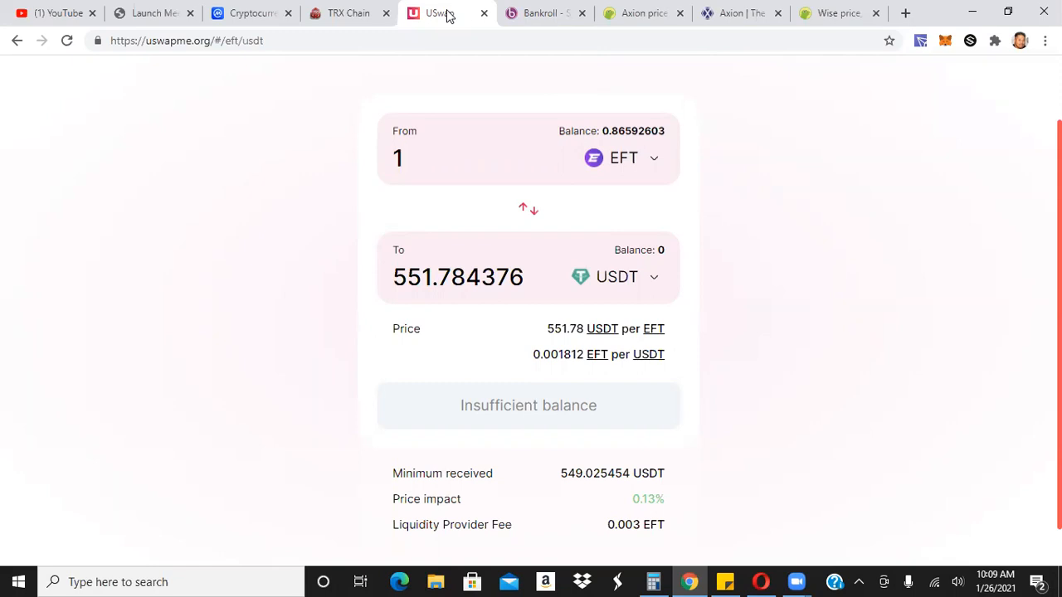
left_click(399, 158)
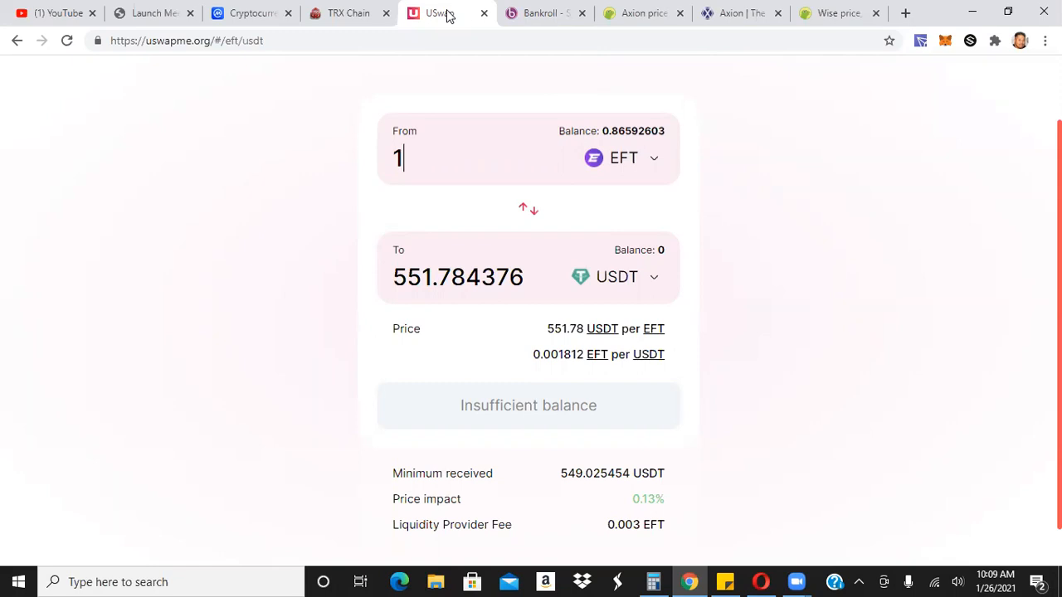
mouse_move(407, 82)
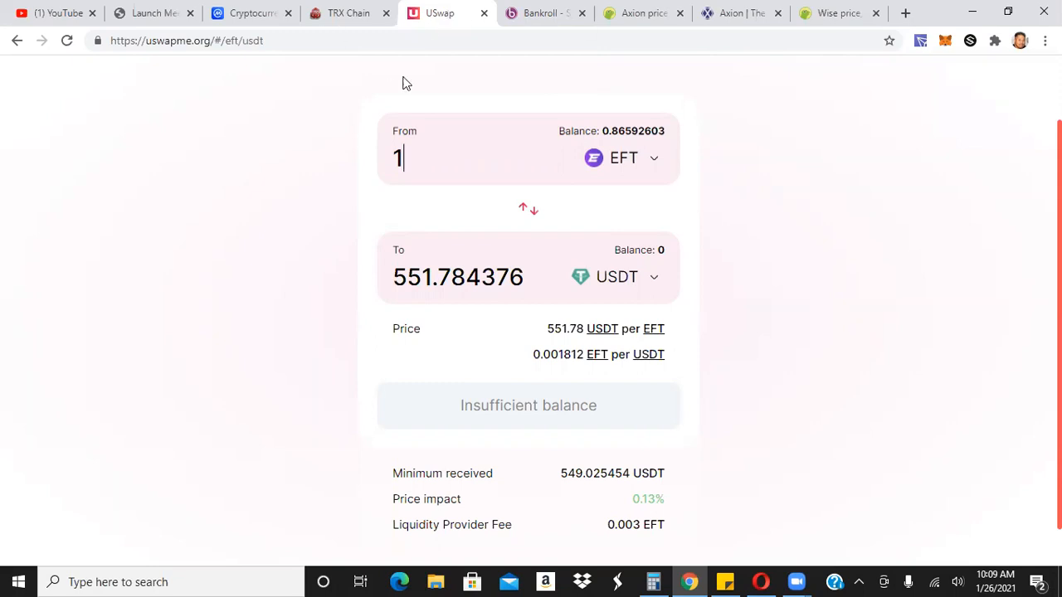
- Load the bankroll.network Swap page with the TRX/BNKR pool at 8.475 TRX per BNKR
left_click(544, 13)
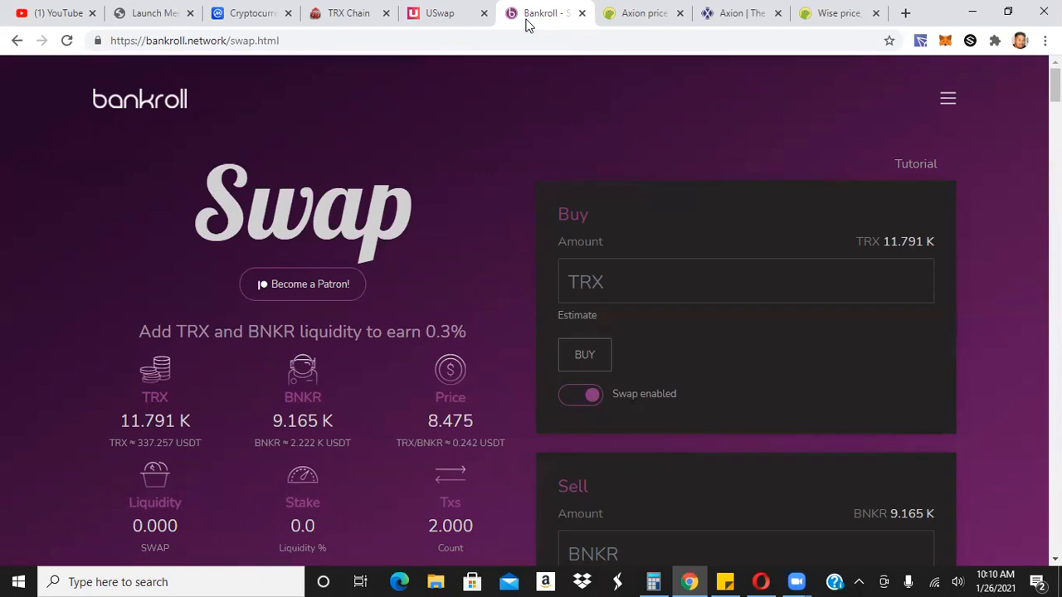
left_click(163, 104)
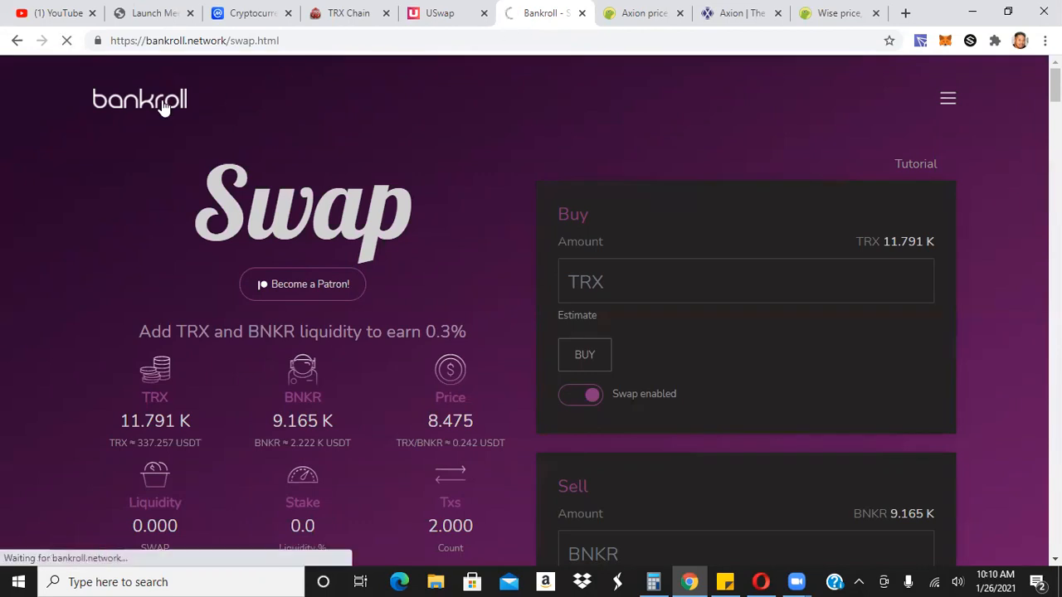
- Navigate to Bankroll's flow.html page with balance, deposits, rewards and team counts
left_click(139, 100)
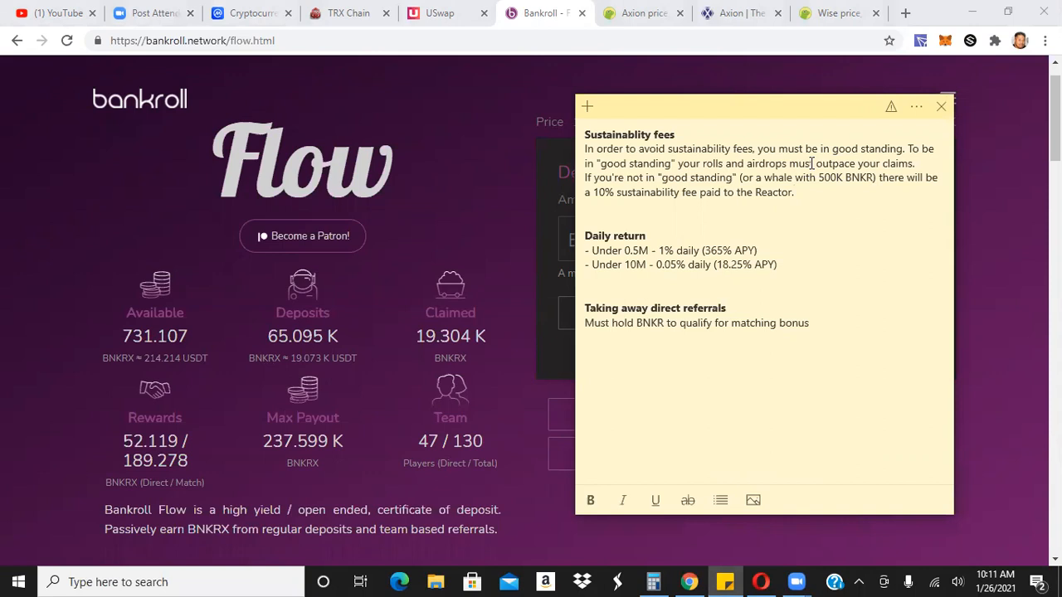
- Move the Bankroll fee sticky note lower right, then bring up the Axion homepage
left_click_drag(764, 107, 813, 147)
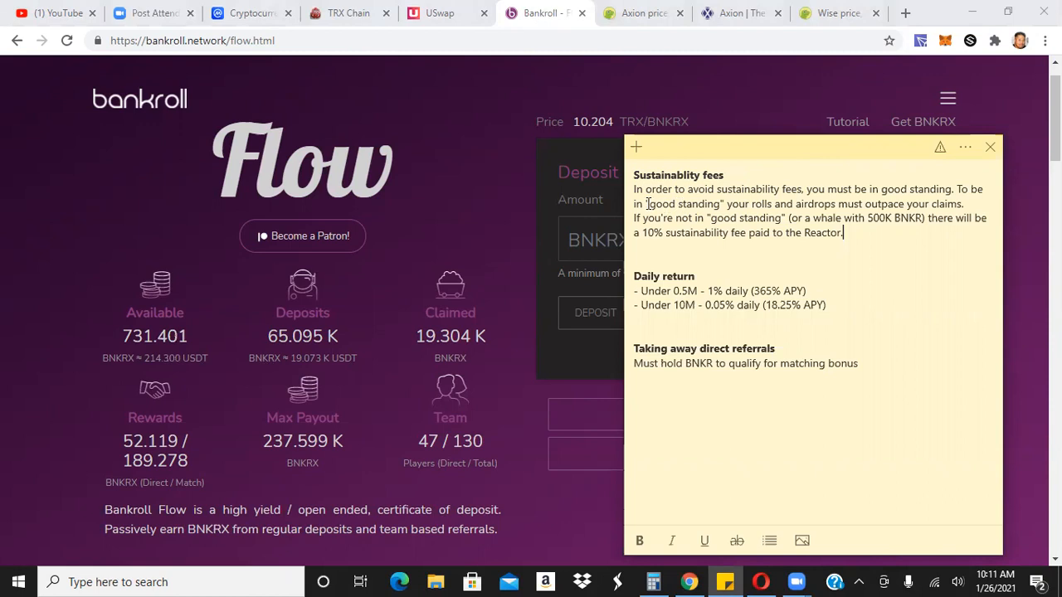
mouse_move(643, 201)
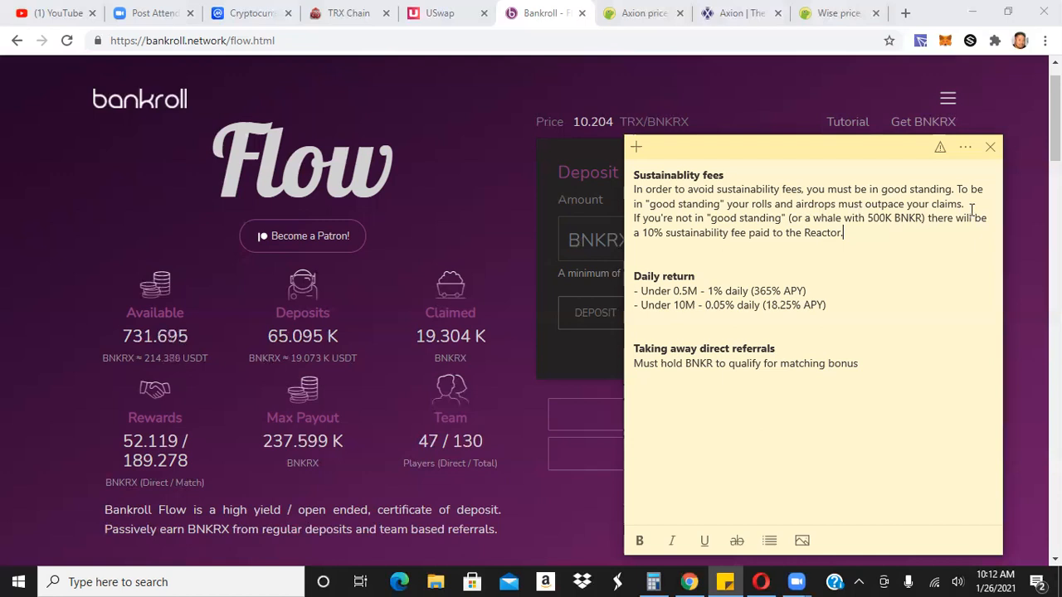
mouse_move(951, 232)
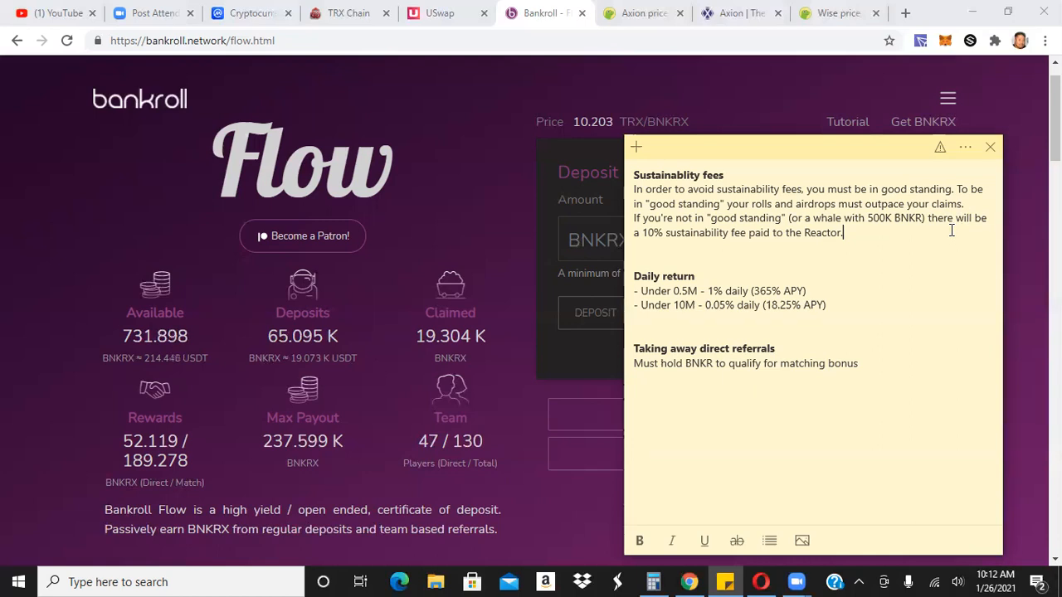
mouse_move(755, 205)
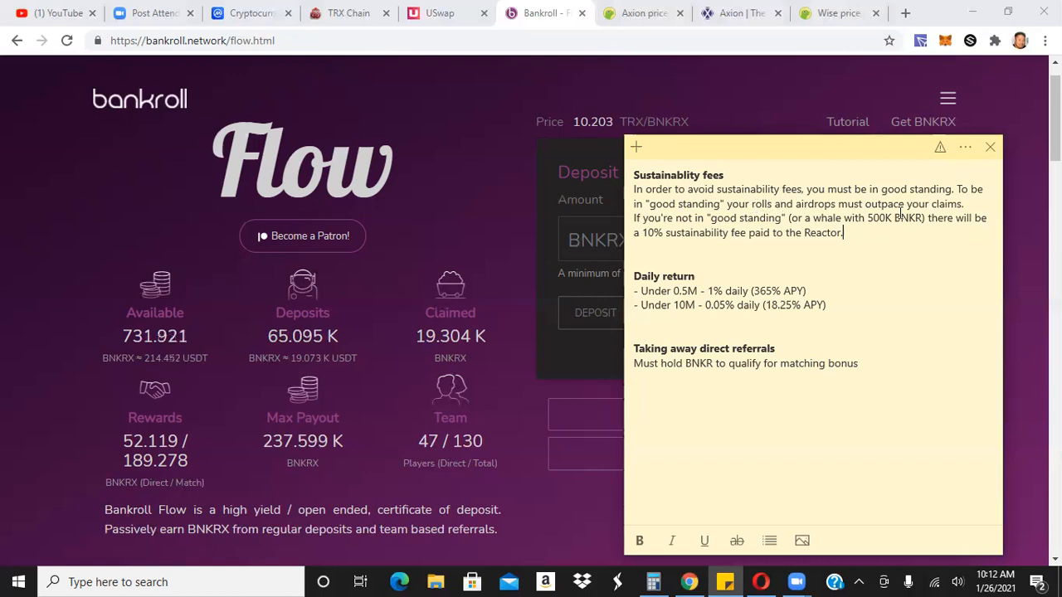
mouse_move(984, 205)
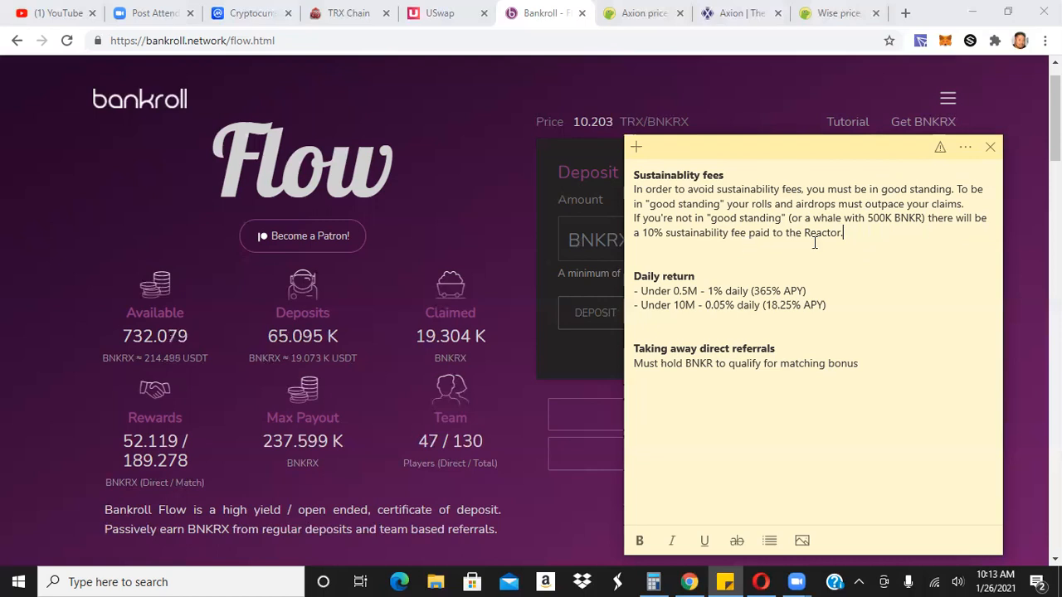
mouse_move(853, 237)
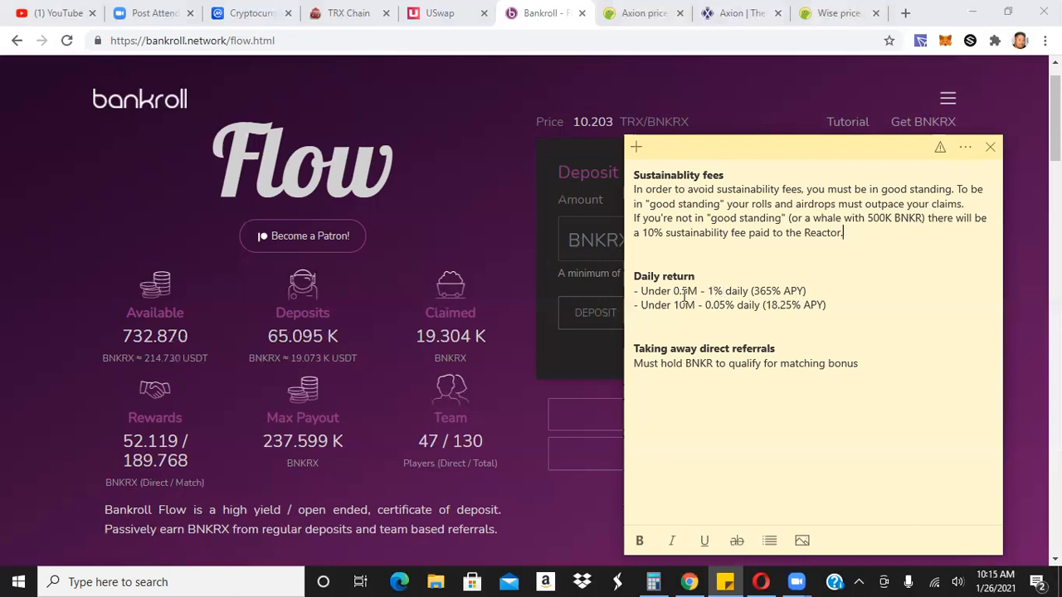
mouse_move(701, 291)
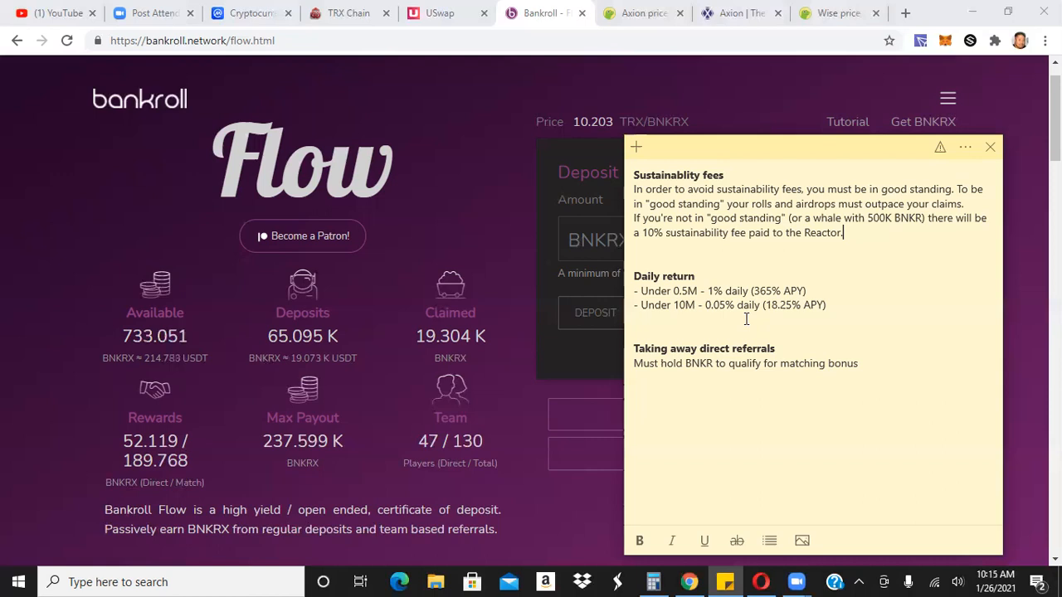
mouse_move(702, 311)
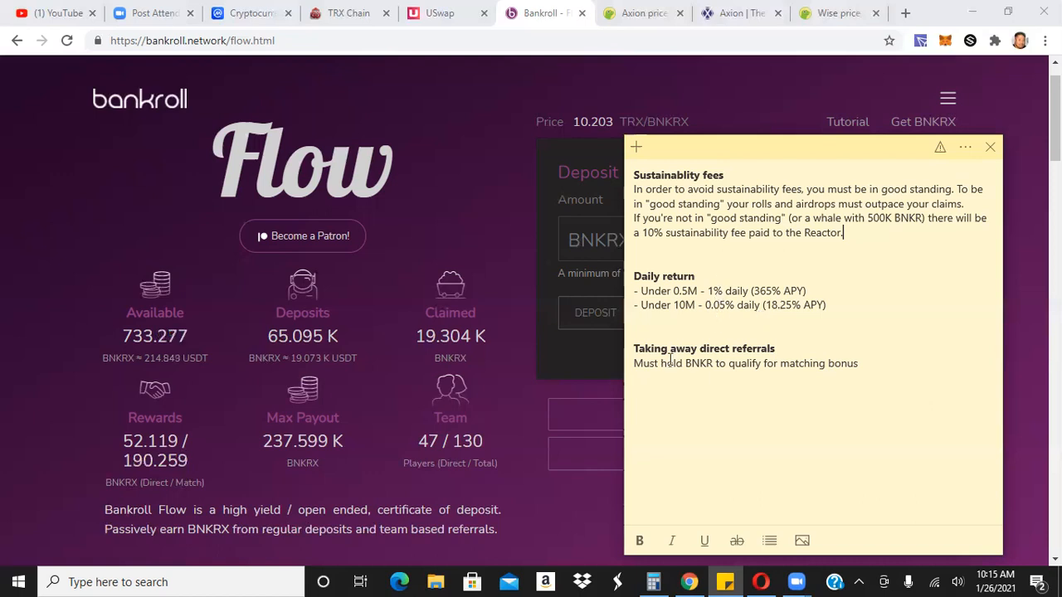
mouse_move(791, 348)
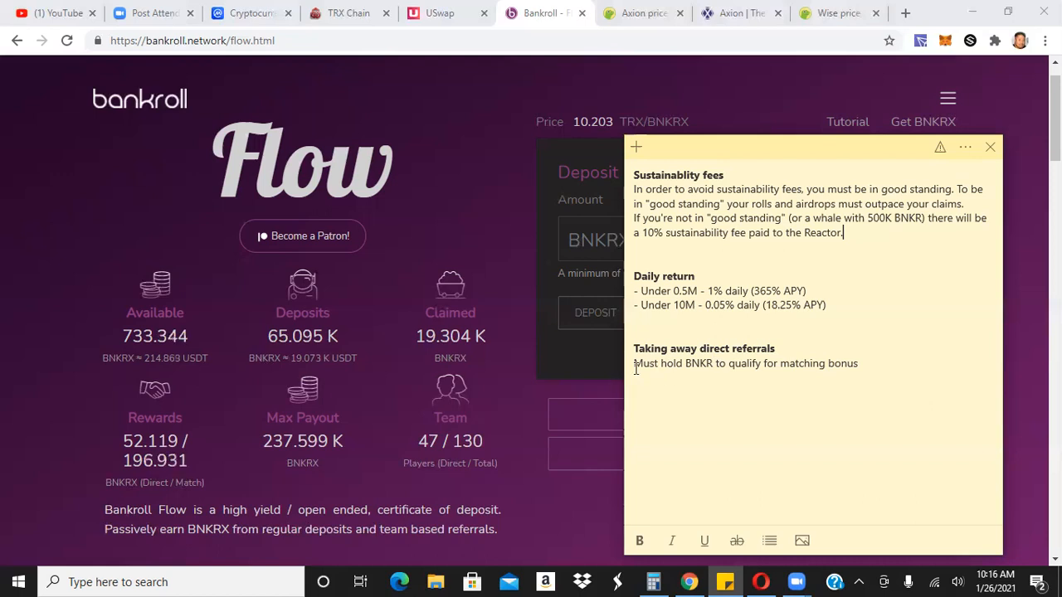
mouse_move(686, 368)
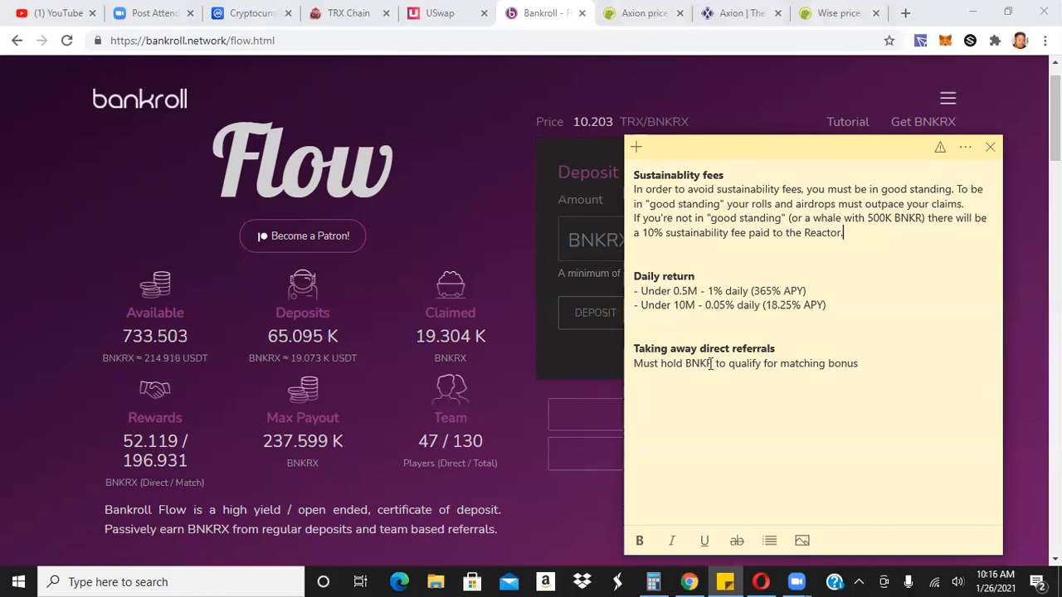
mouse_move(707, 385)
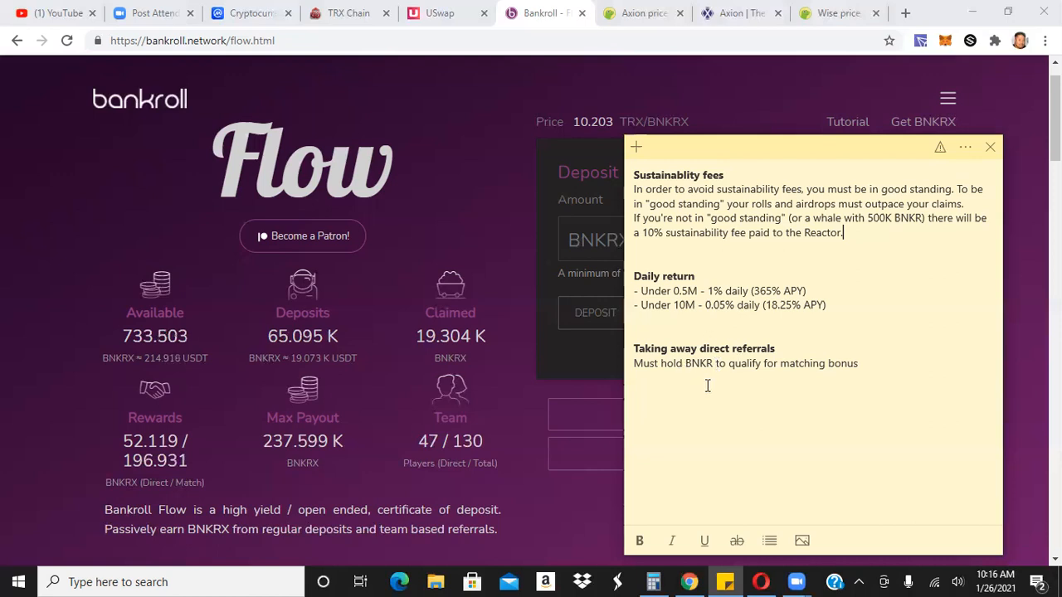
mouse_move(699, 384)
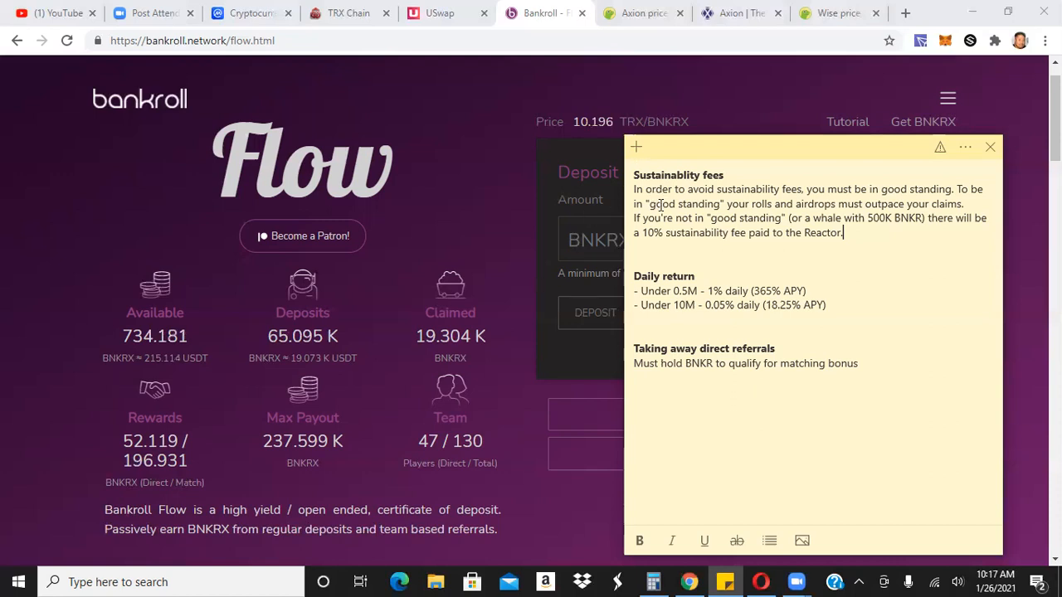
mouse_move(710, 407)
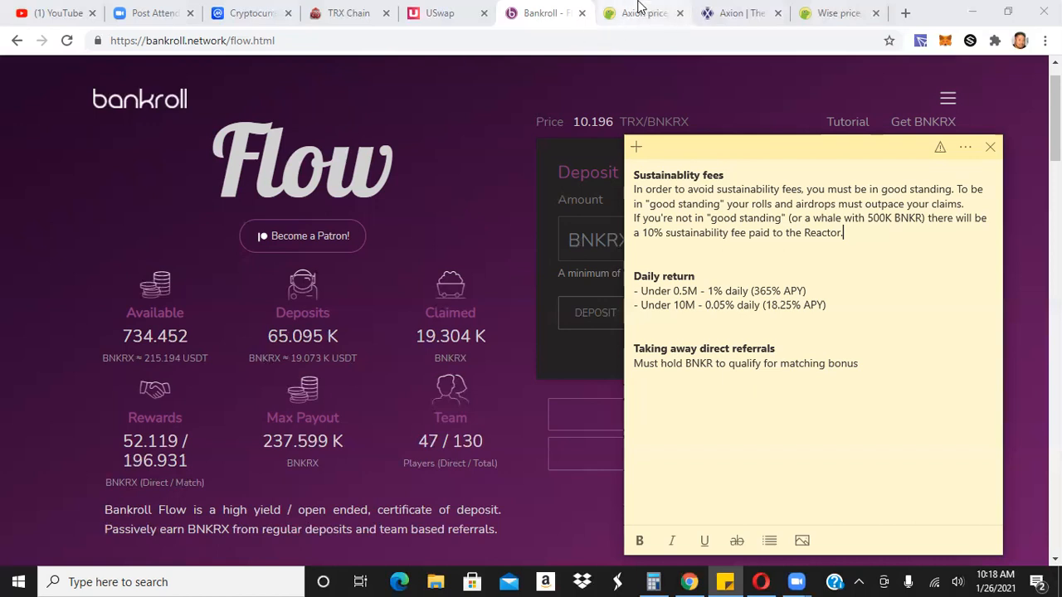
mouse_move(642, 13)
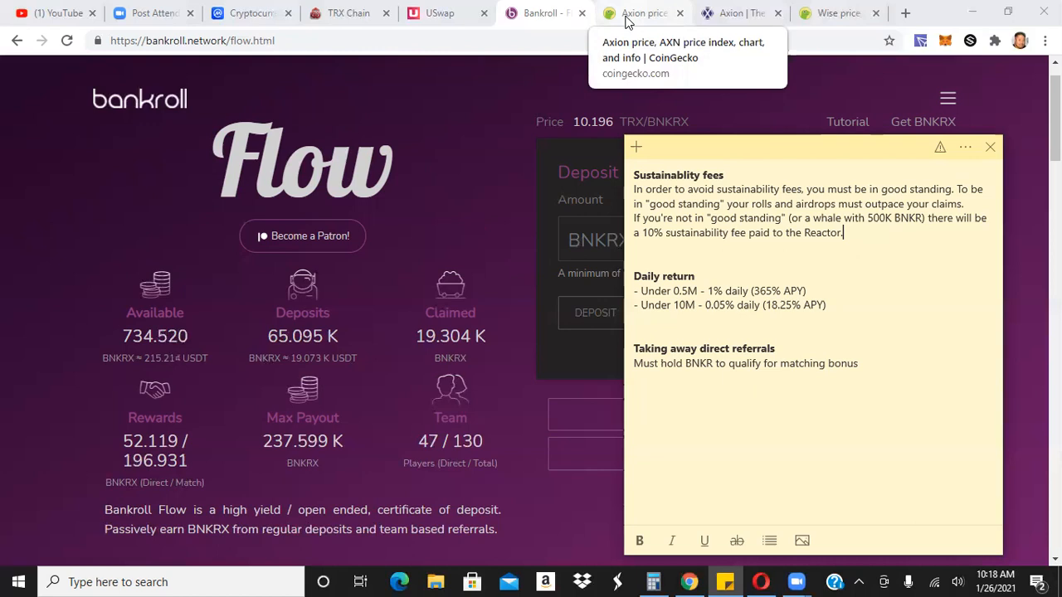
left_click(643, 13)
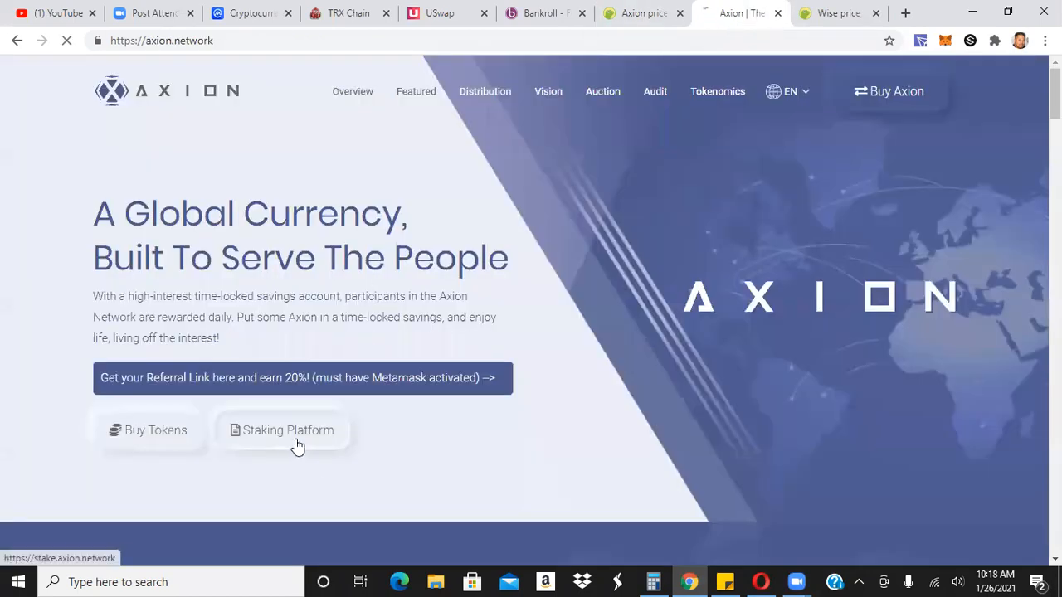
- Open Axion's Staking Platform and connect MetaMask to reach the HEX3T-to-AXN conversion page
left_click(287, 429)
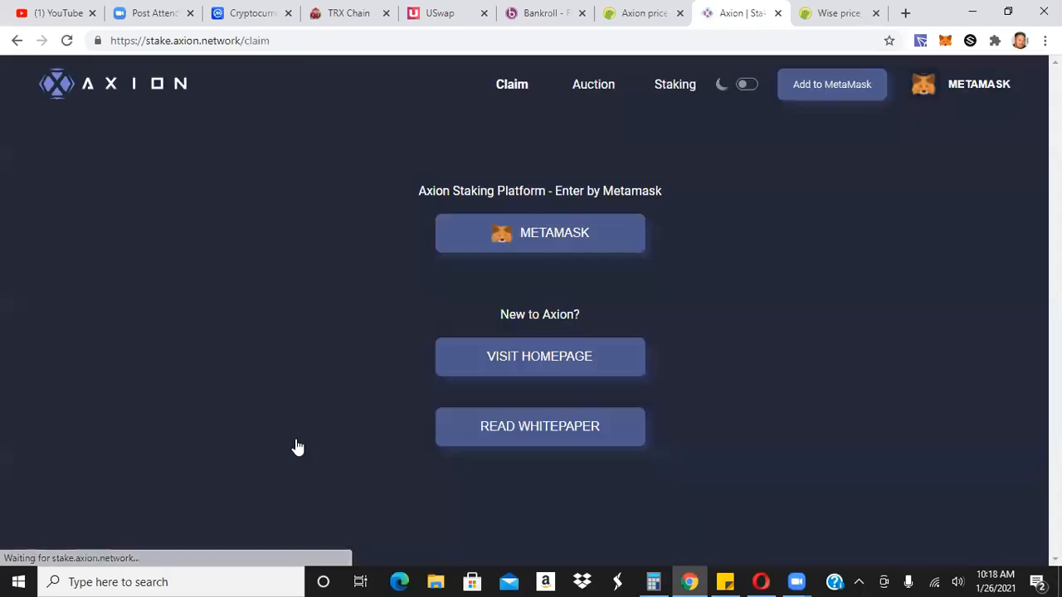
left_click(539, 233)
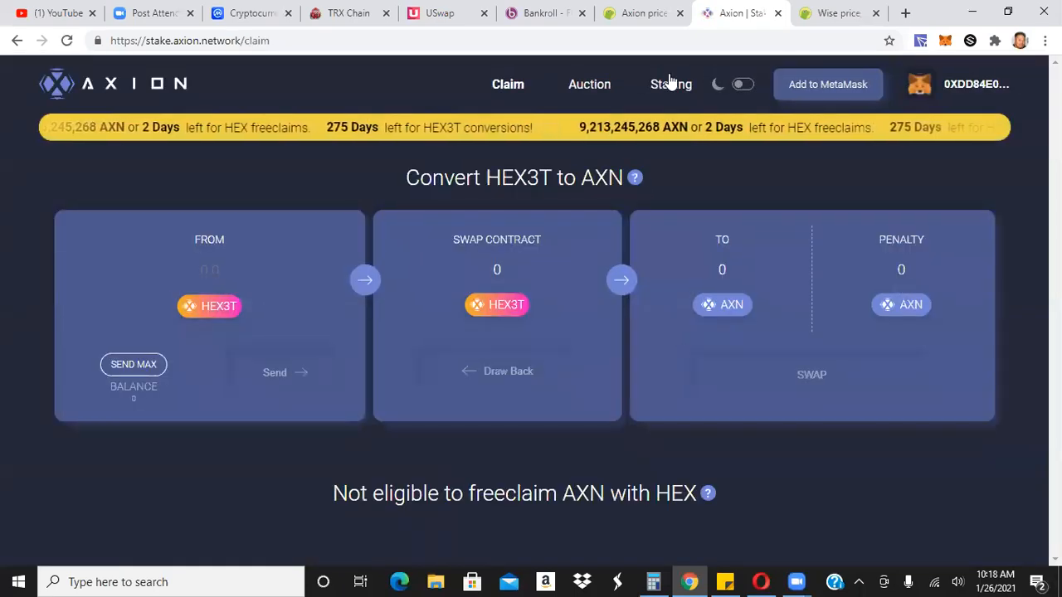
- Go to the Create Stake page showing the roughly 101.1 million AXN balance
left_click(670, 84)
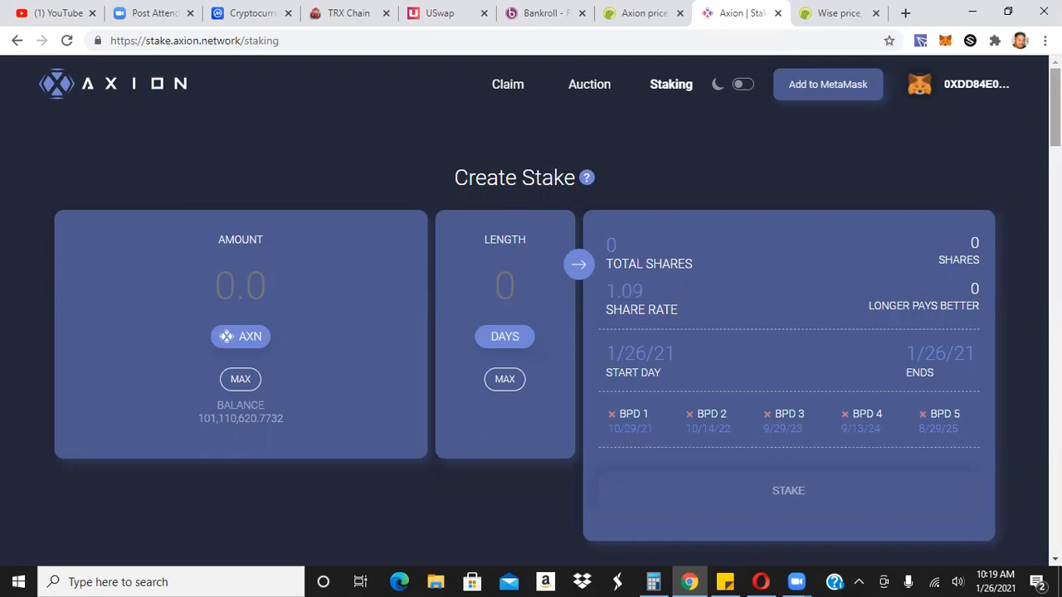
scroll("down", 3)
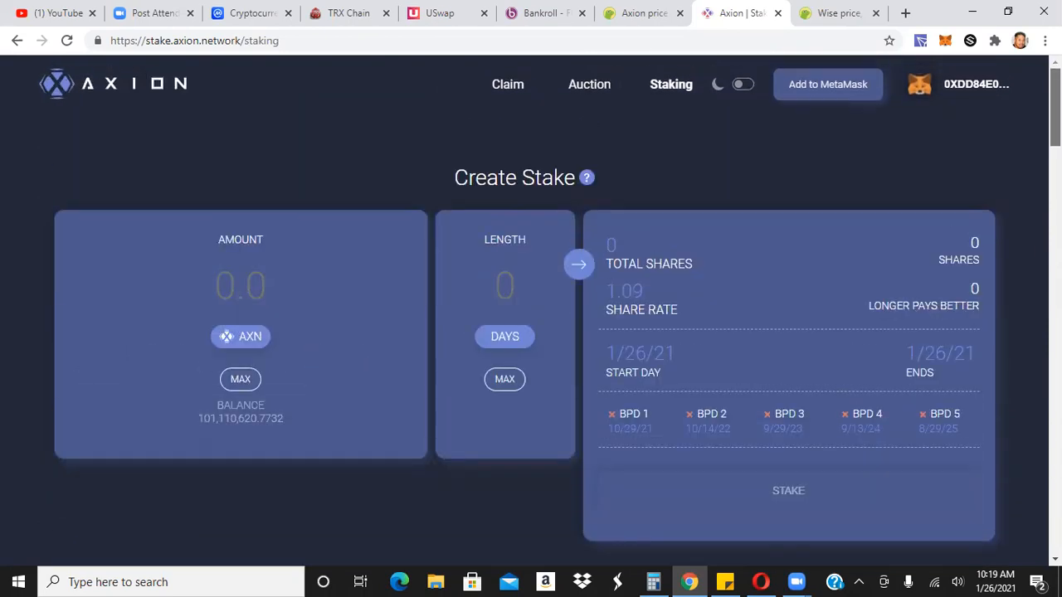
scroll("down", 3)
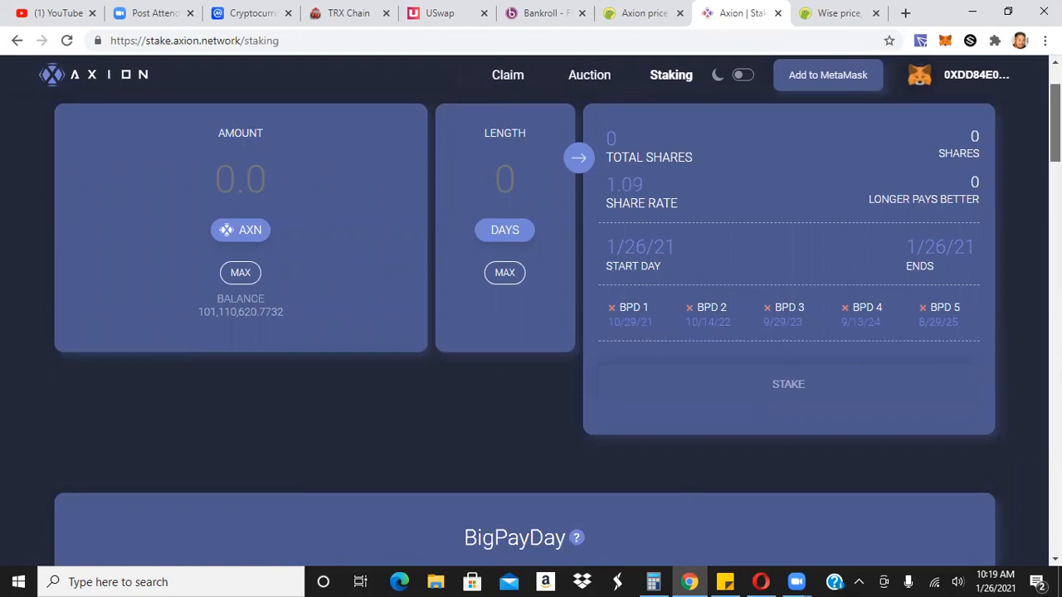
scroll("down", 3)
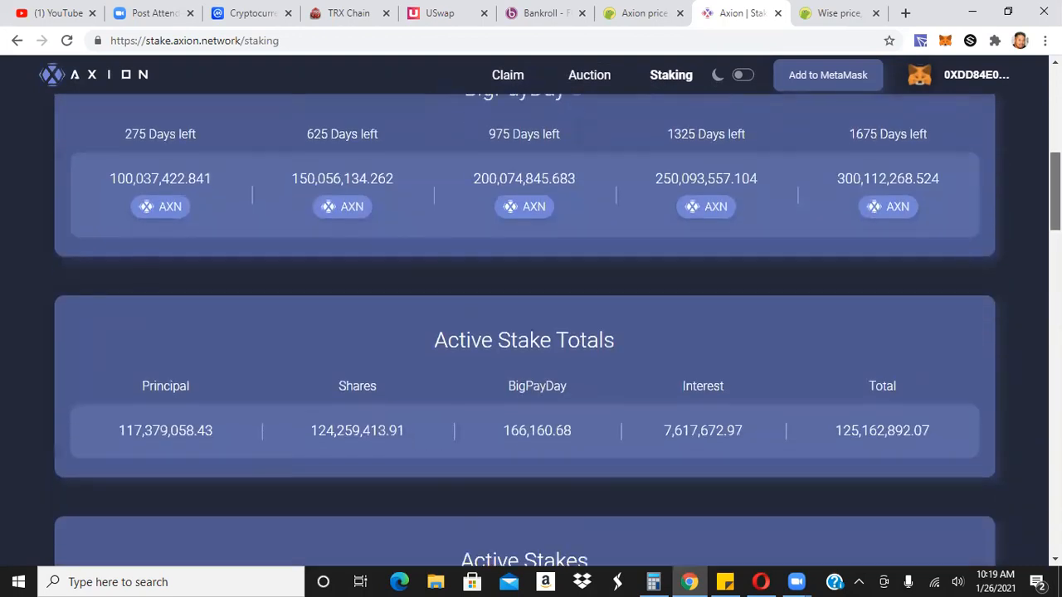
scroll("down", 3)
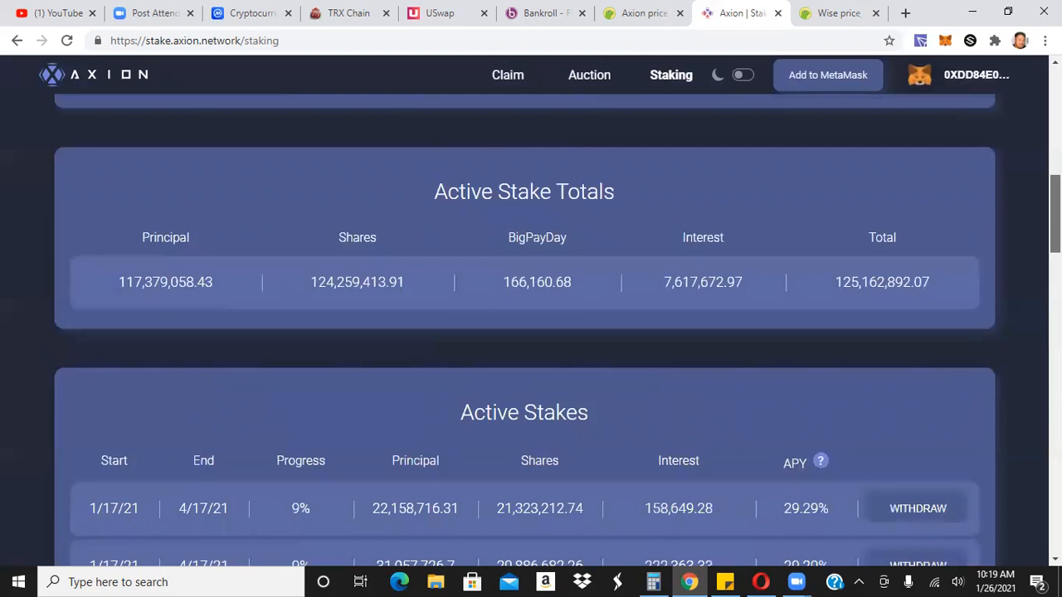
scroll("down", 3)
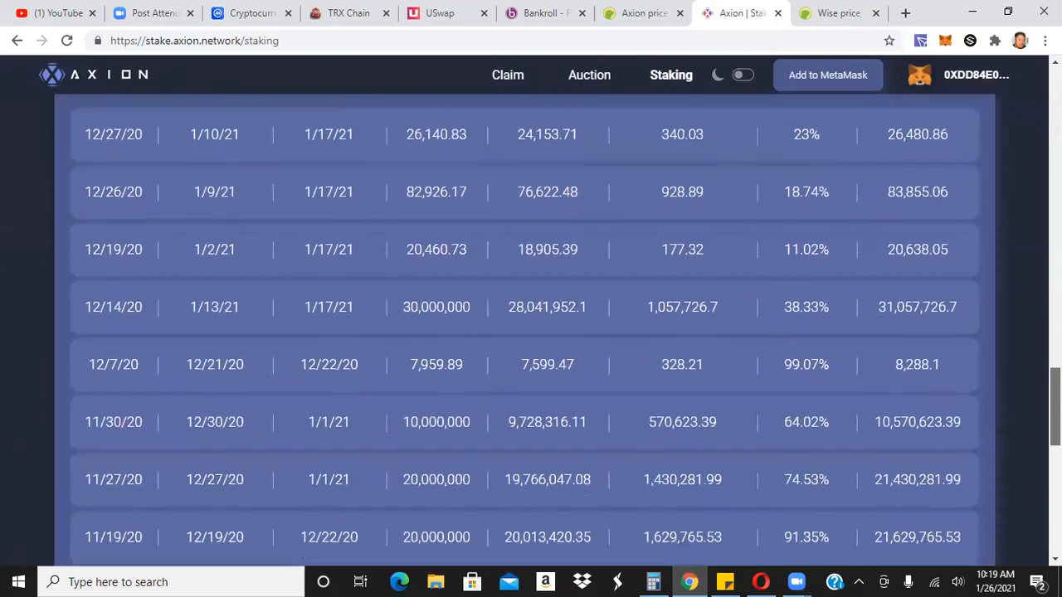
scroll("down", 3)
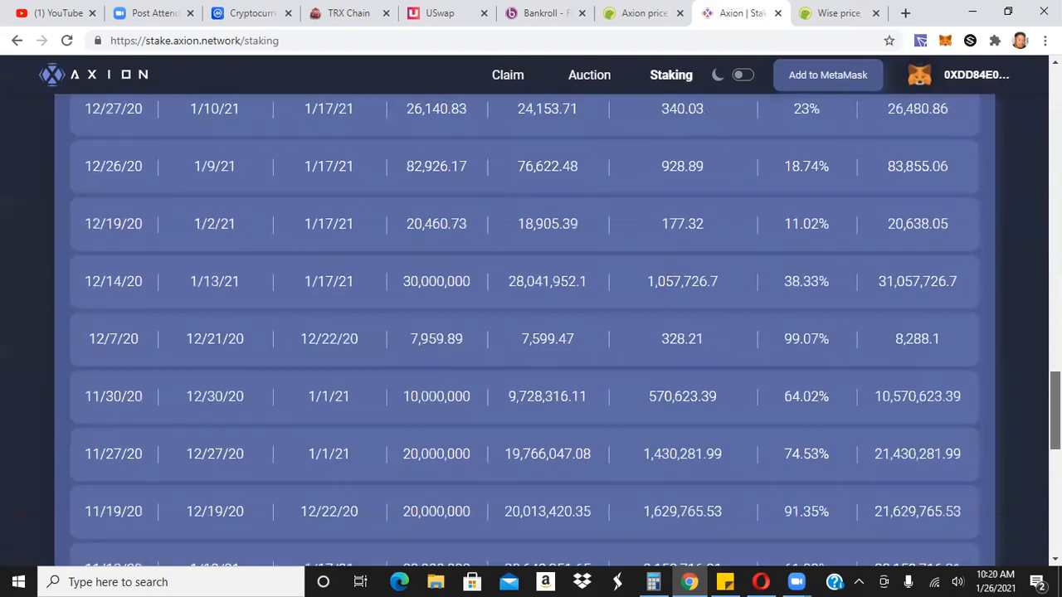
scroll("down", 3)
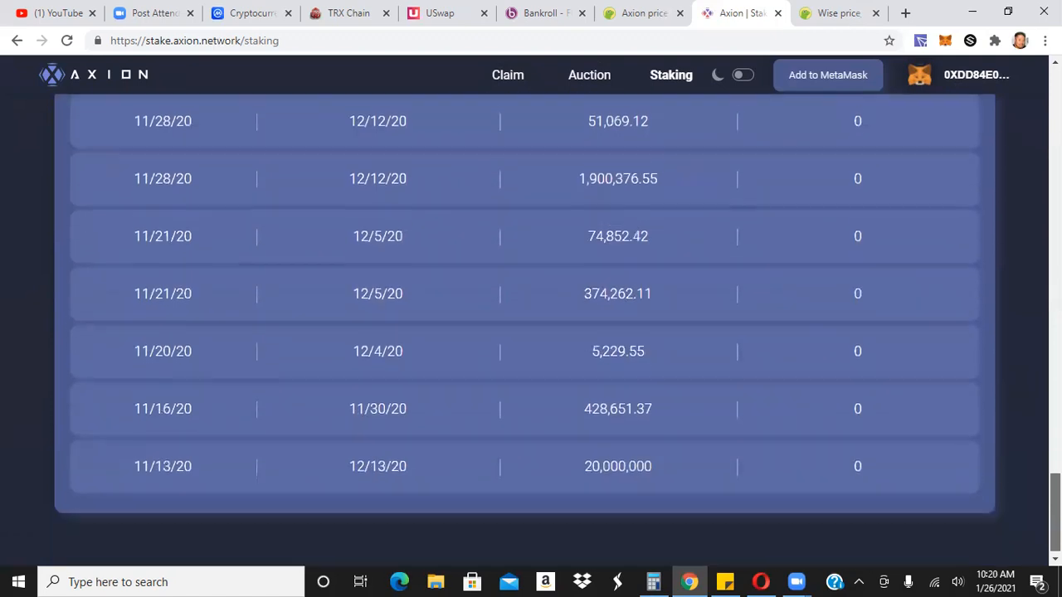
scroll("up", 3)
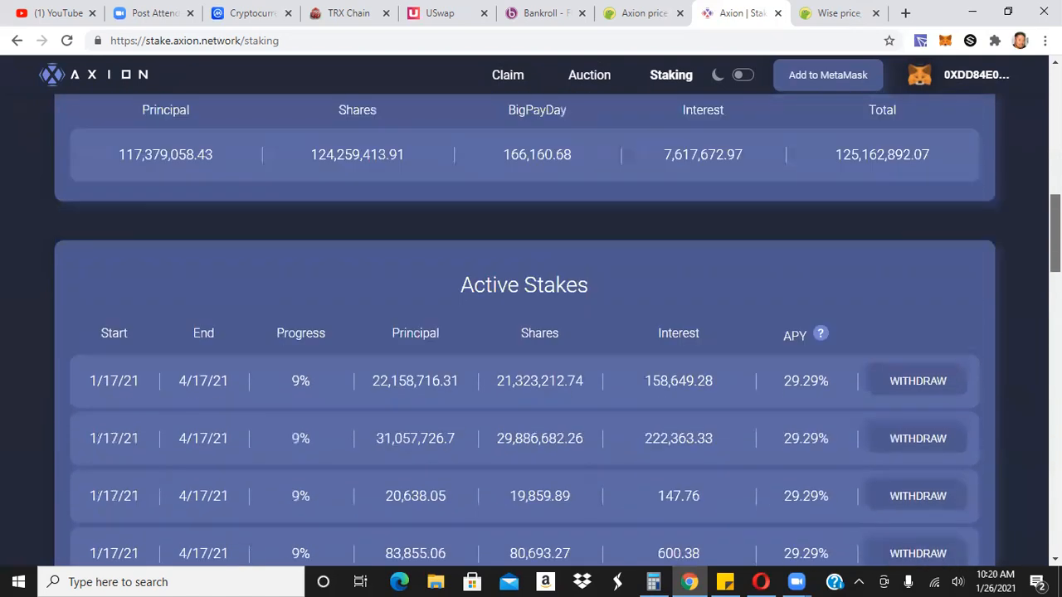
scroll("up", 3)
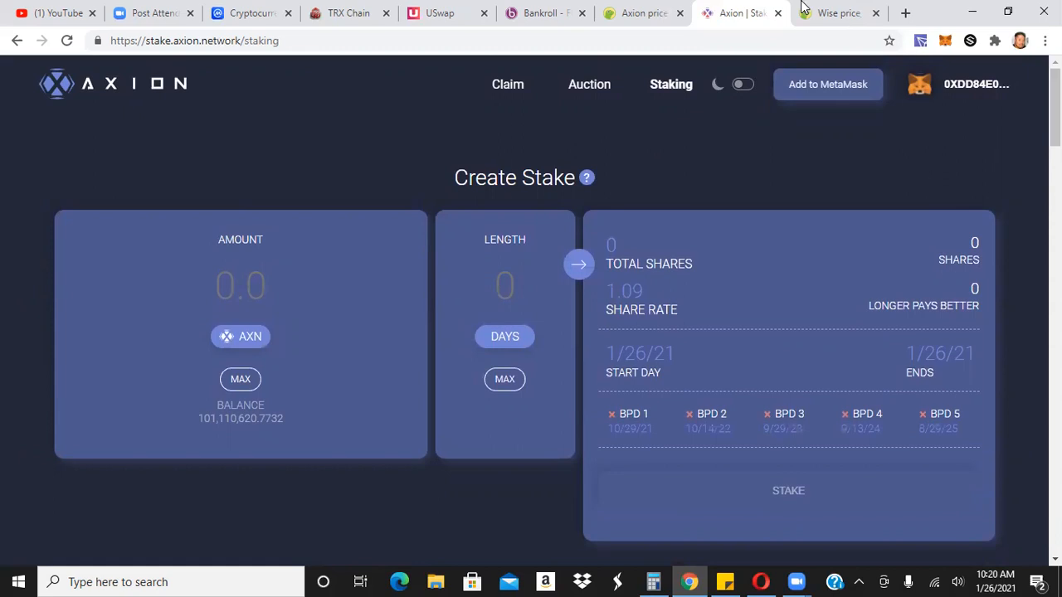
- Switch to CoinGecko's Wise page showing WISE at about $0.507, down 11.6%
left_click(838, 12)
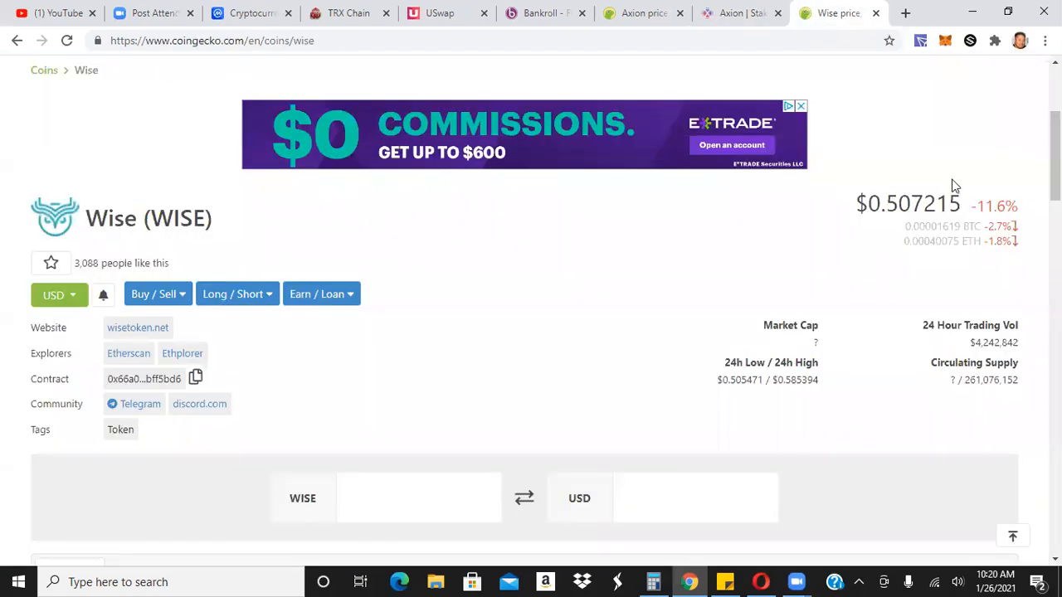
mouse_move(852, 231)
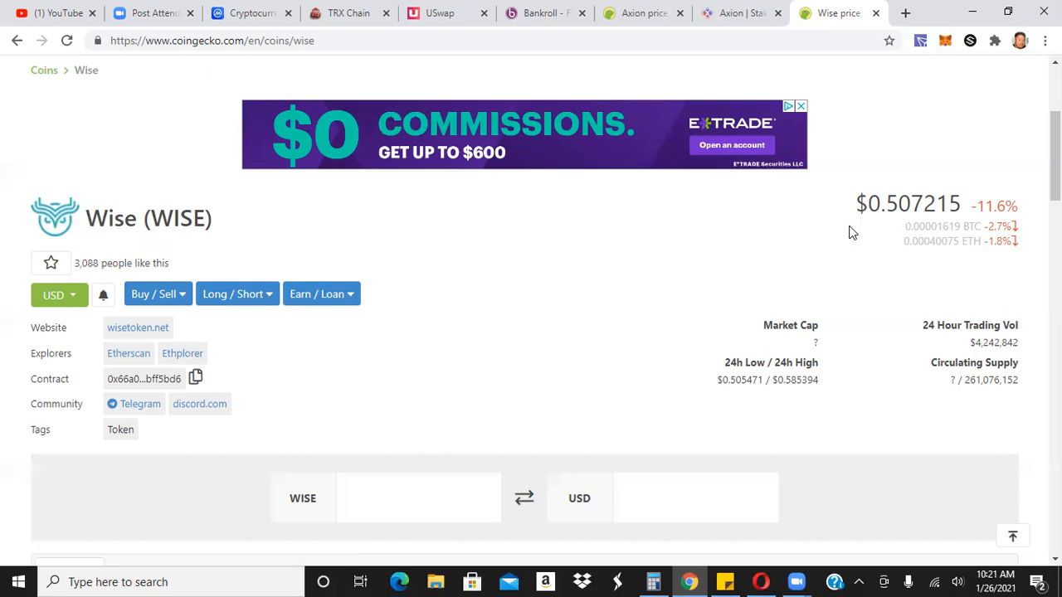
mouse_move(438, 440)
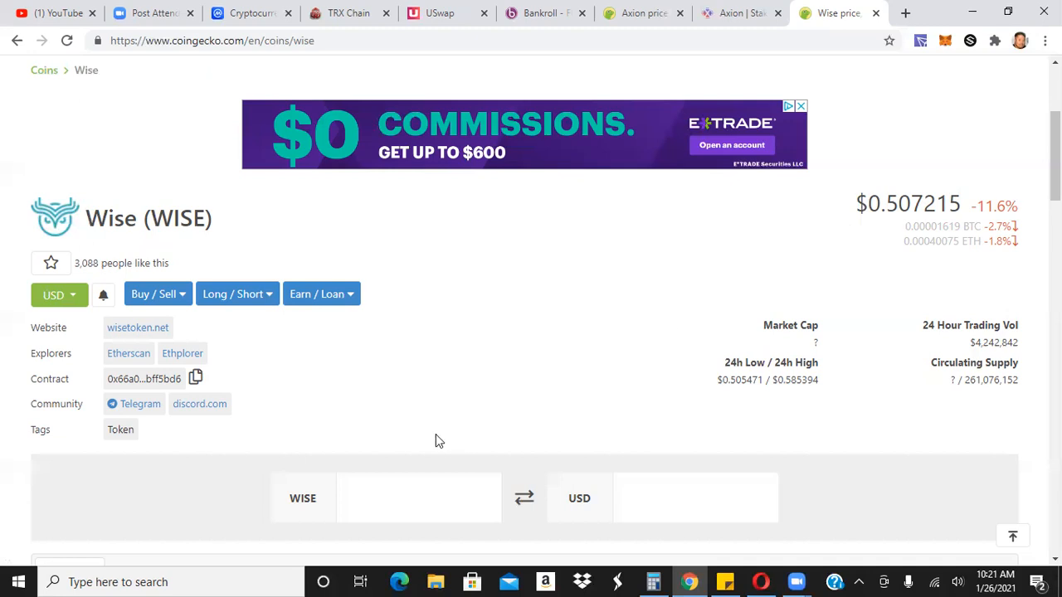
- Enter 500000 WISE in the converter to get about $253,607.50 USD
type("500000")
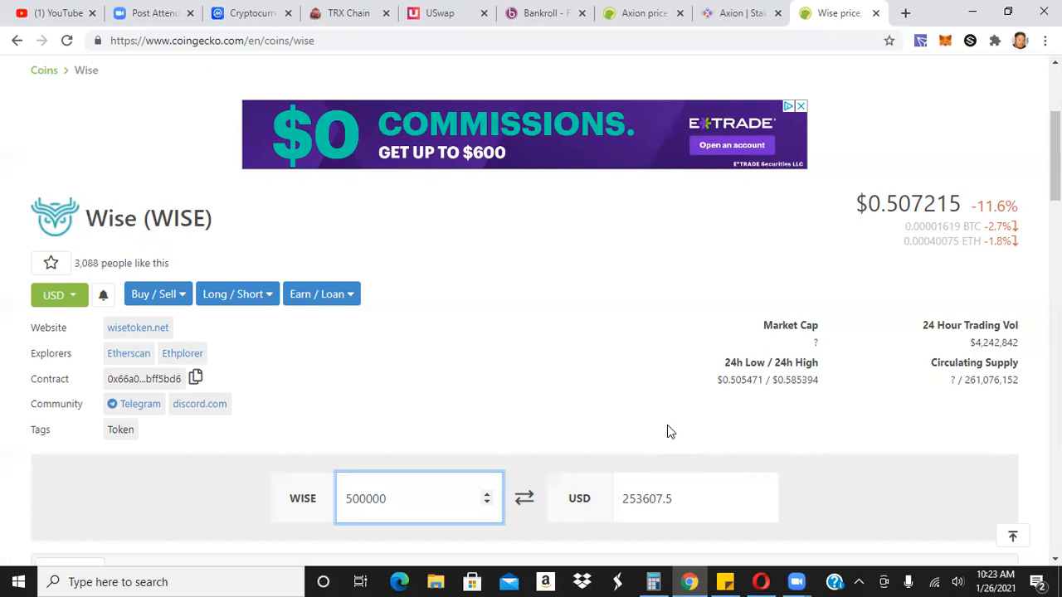
mouse_move(817, 246)
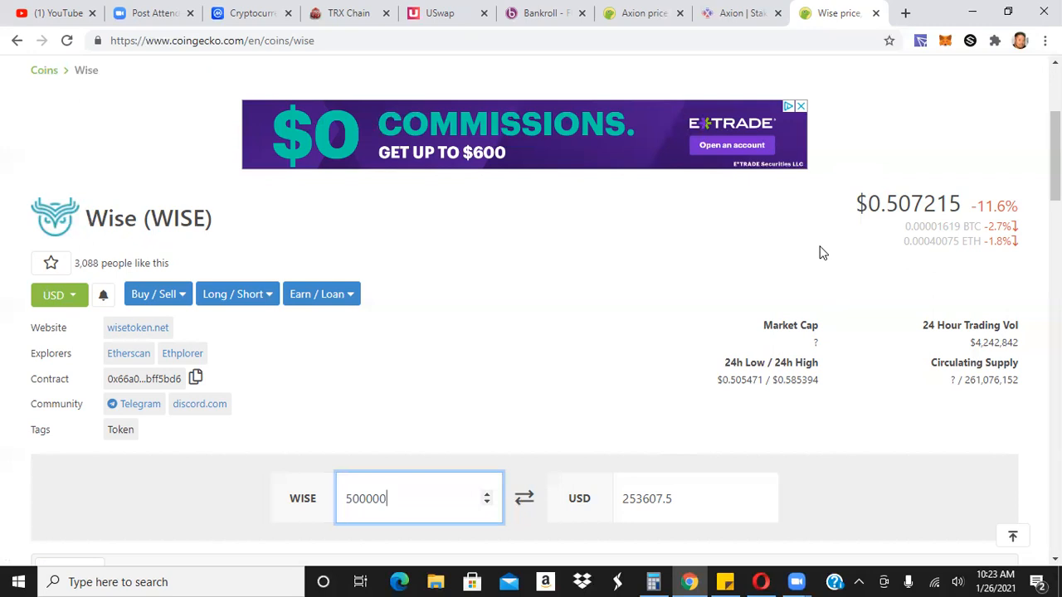
mouse_move(736, 257)
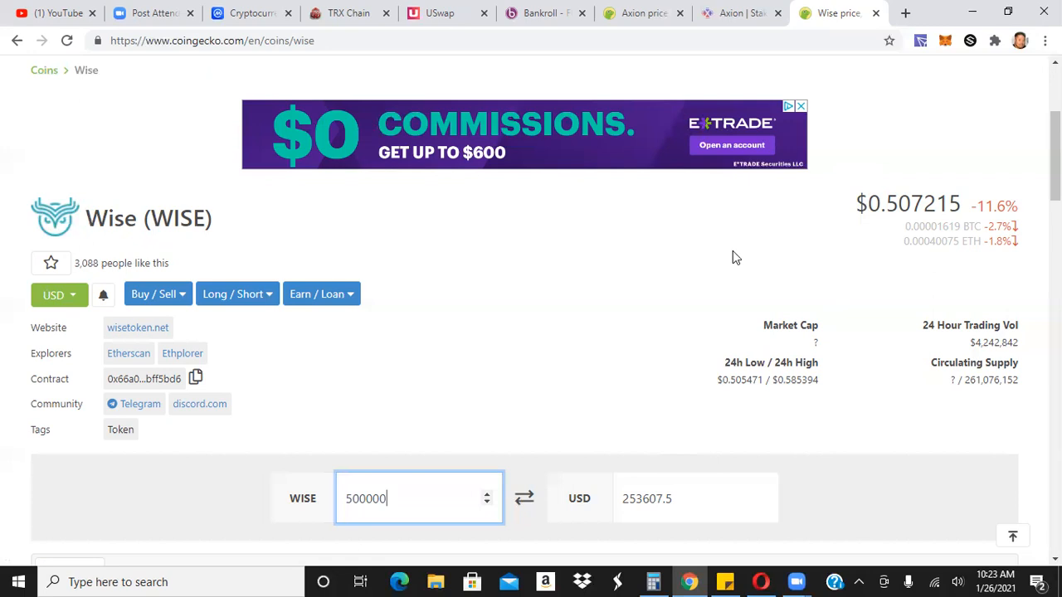
mouse_move(723, 253)
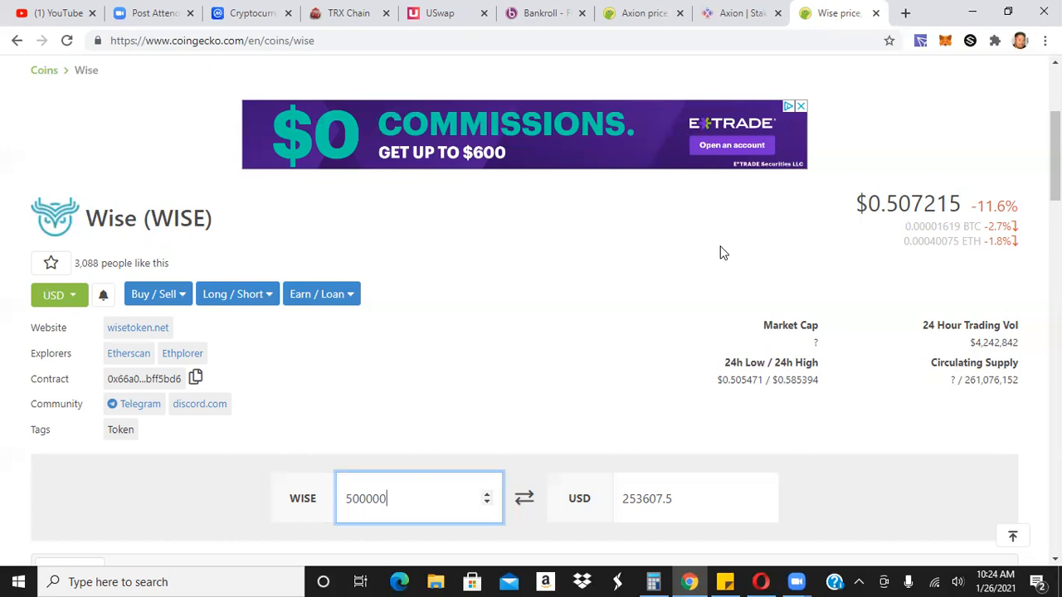
mouse_move(748, 300)
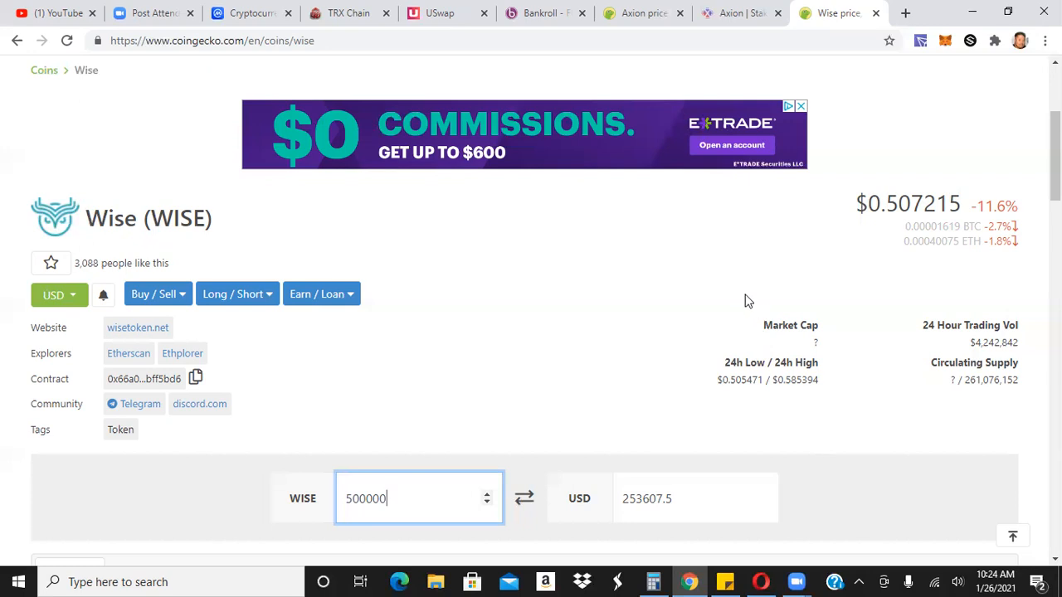
mouse_move(759, 581)
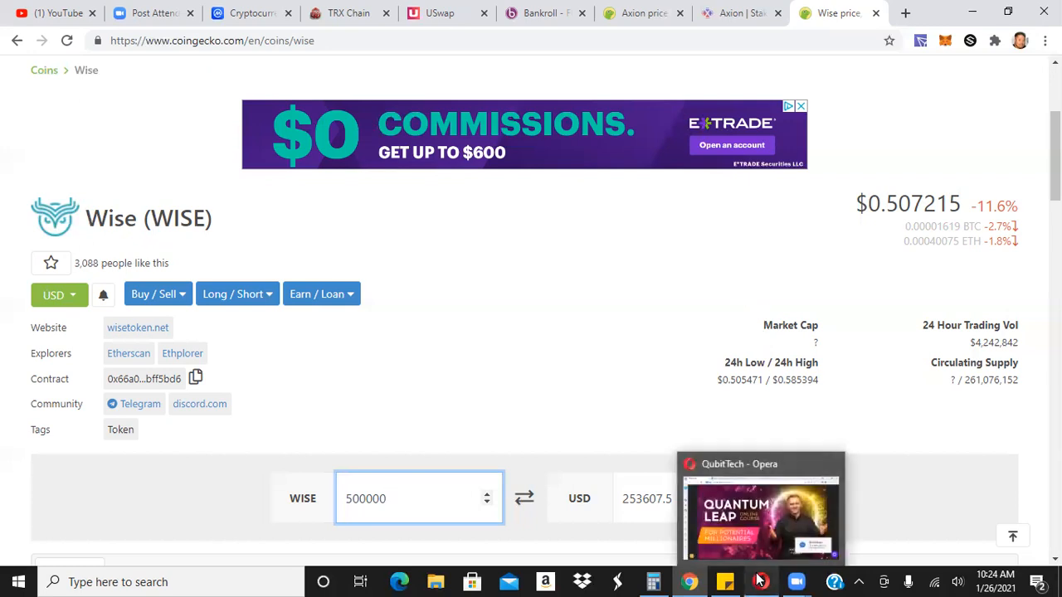
left_click(760, 580)
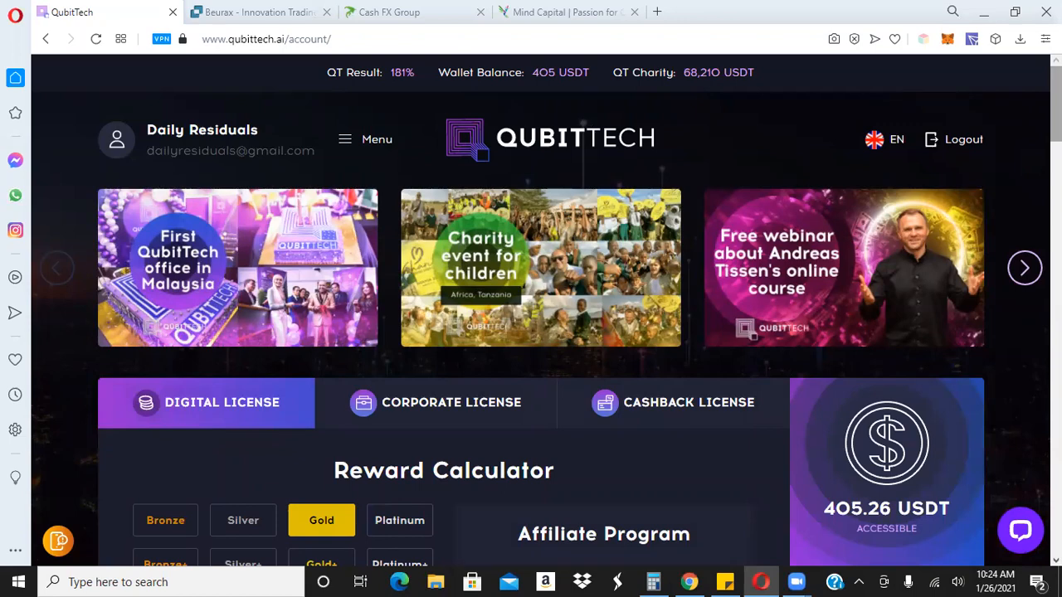
scroll("down", 3)
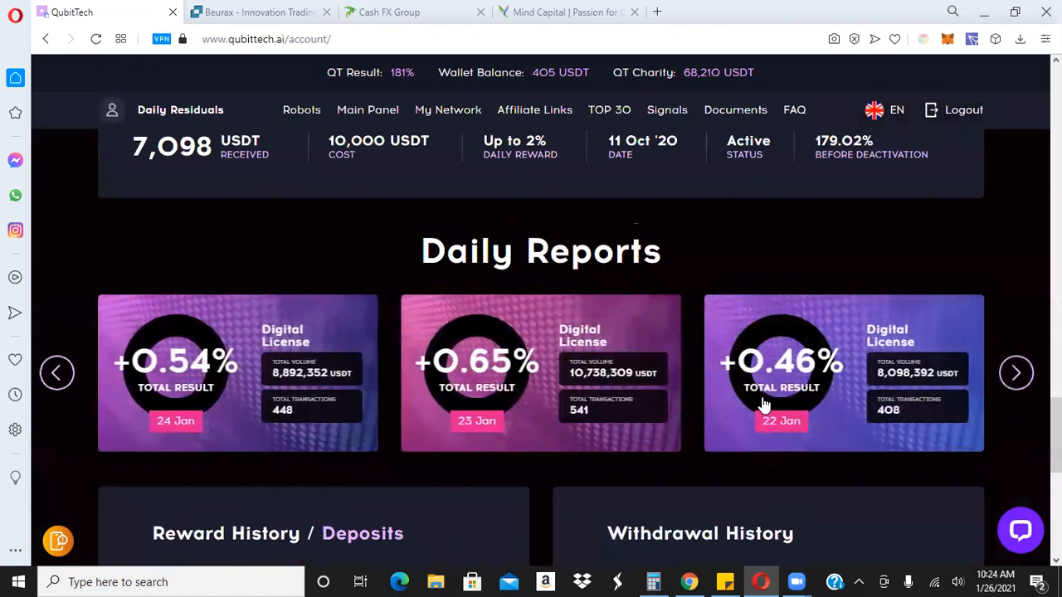
left_click(56, 372)
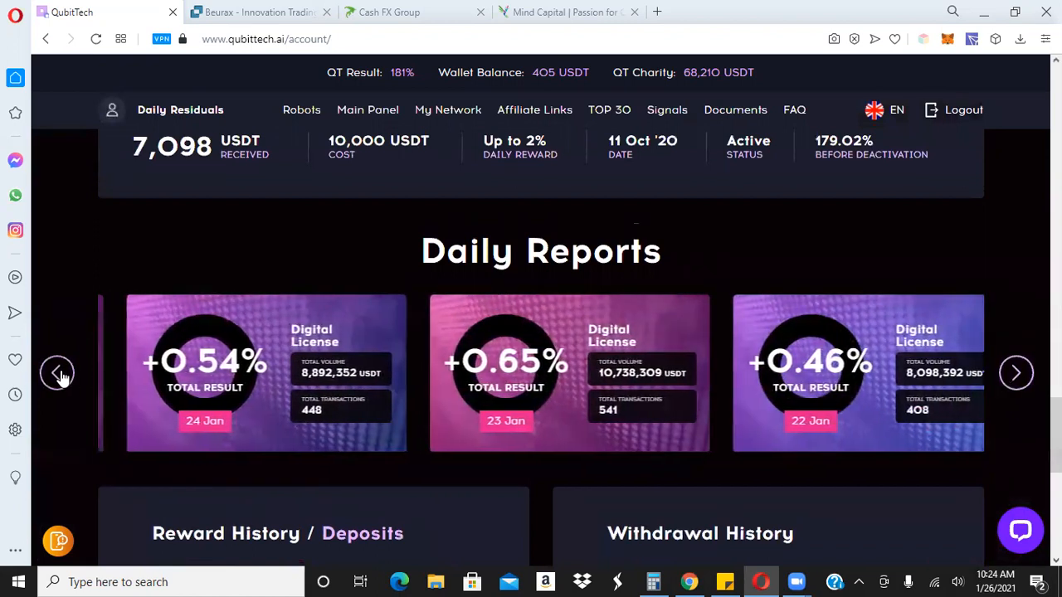
left_click(57, 373)
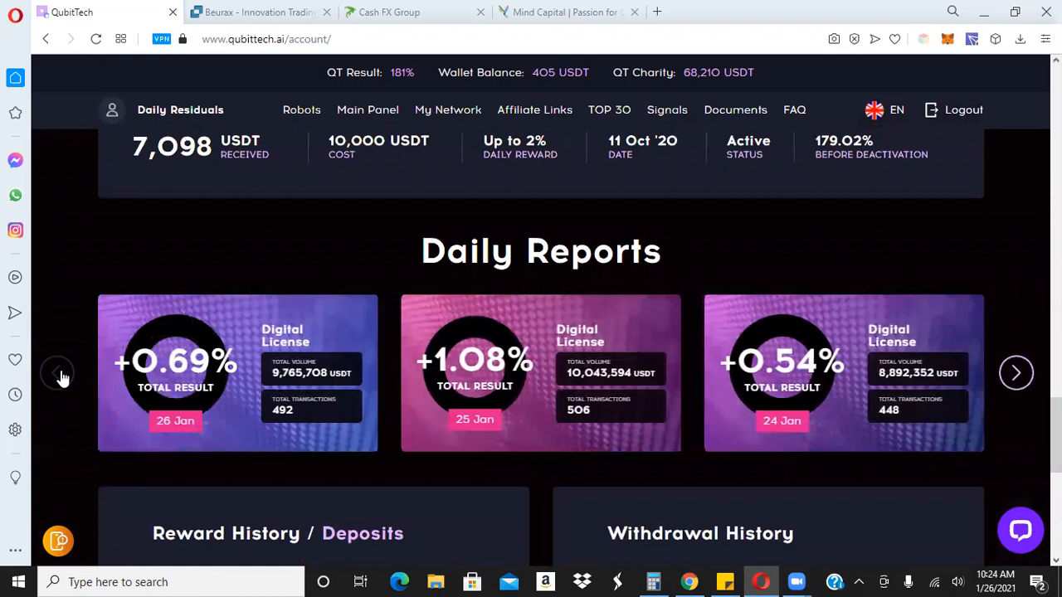
mouse_move(240, 390)
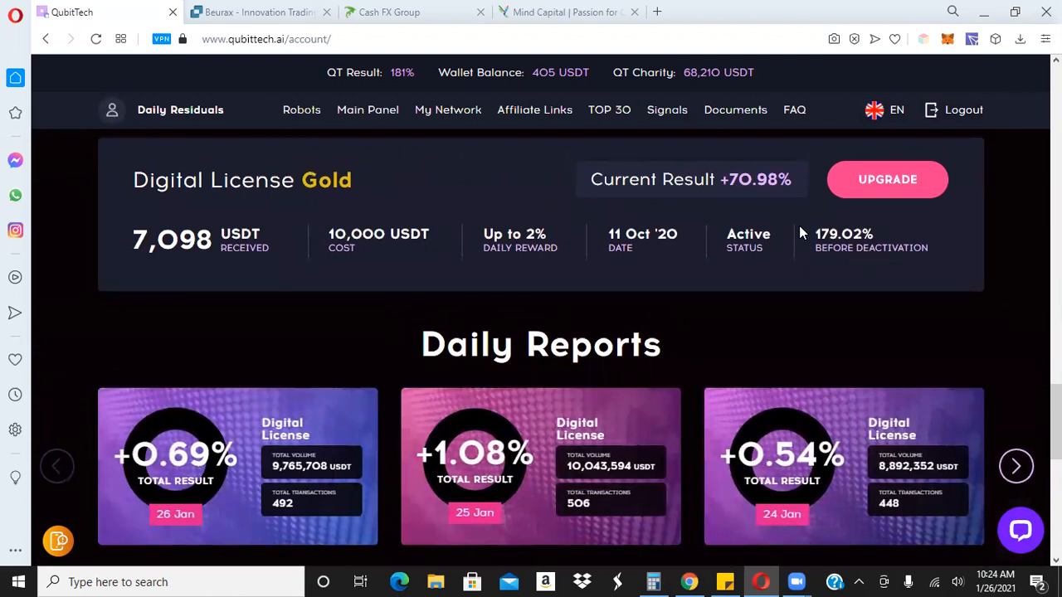
mouse_move(871, 258)
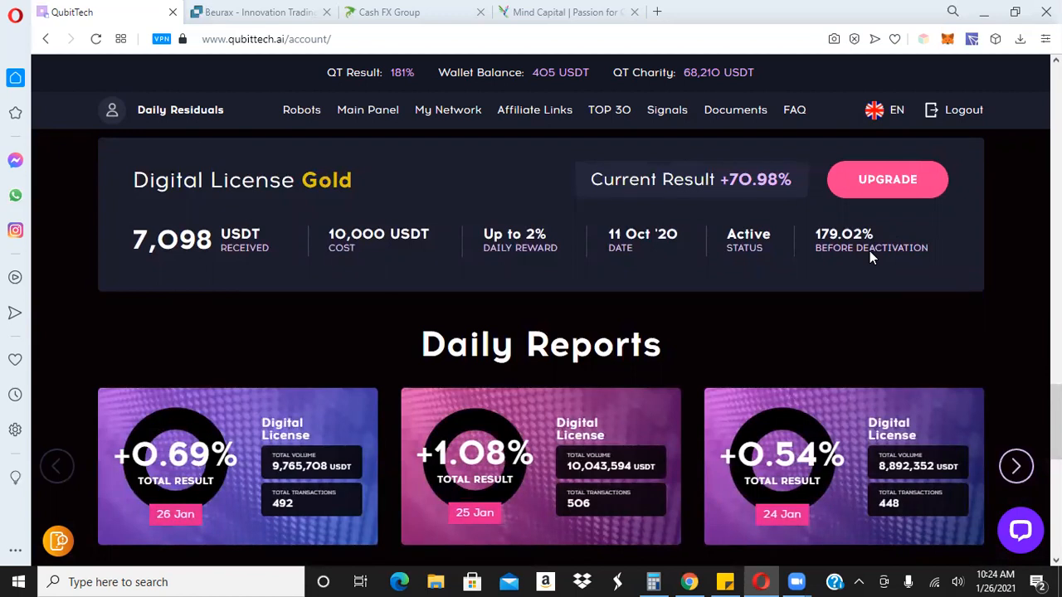
mouse_move(771, 210)
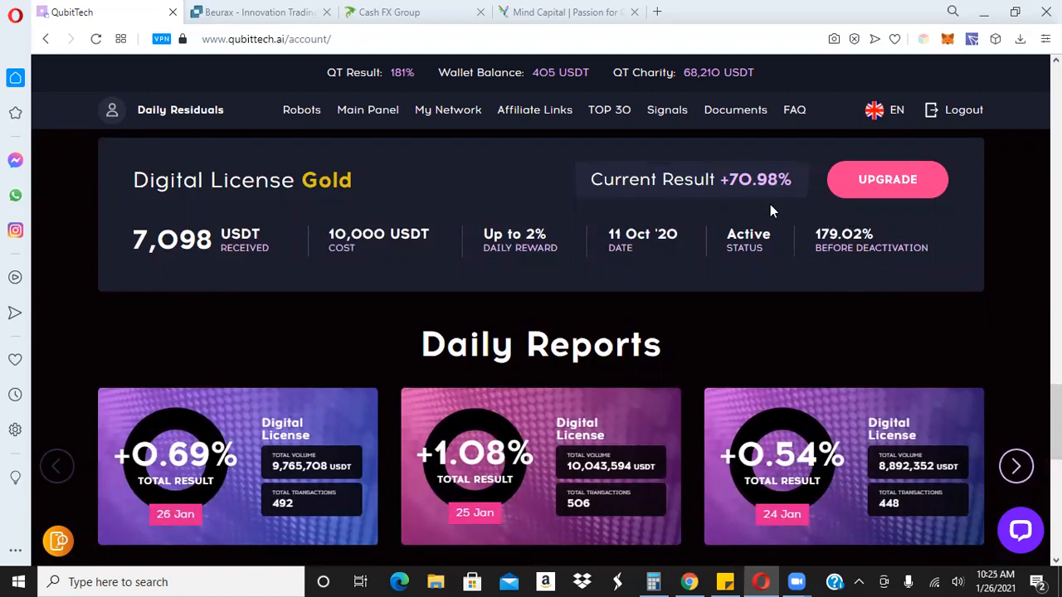
mouse_move(783, 209)
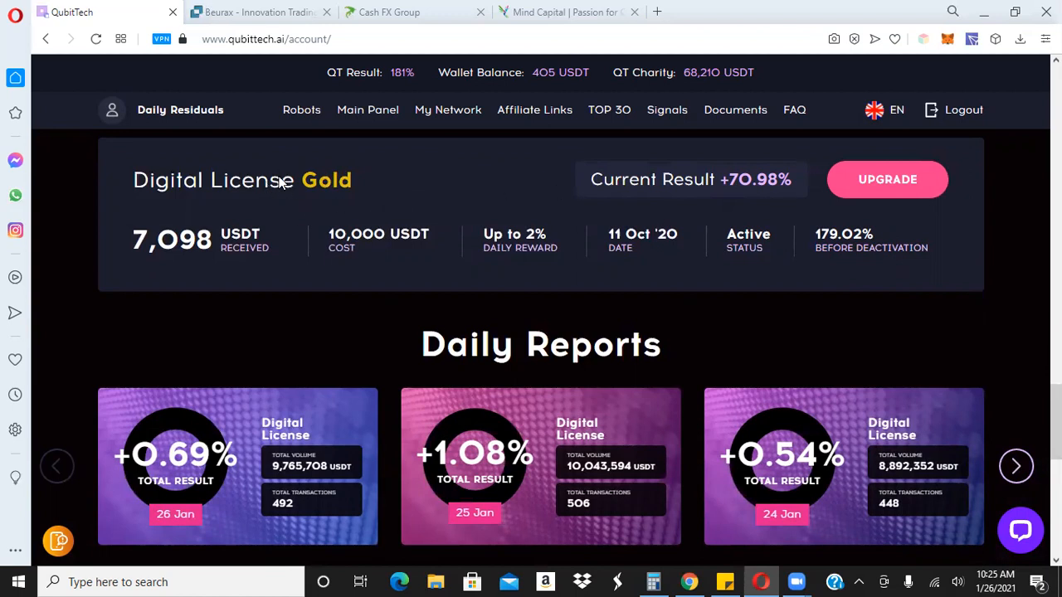
mouse_move(378, 201)
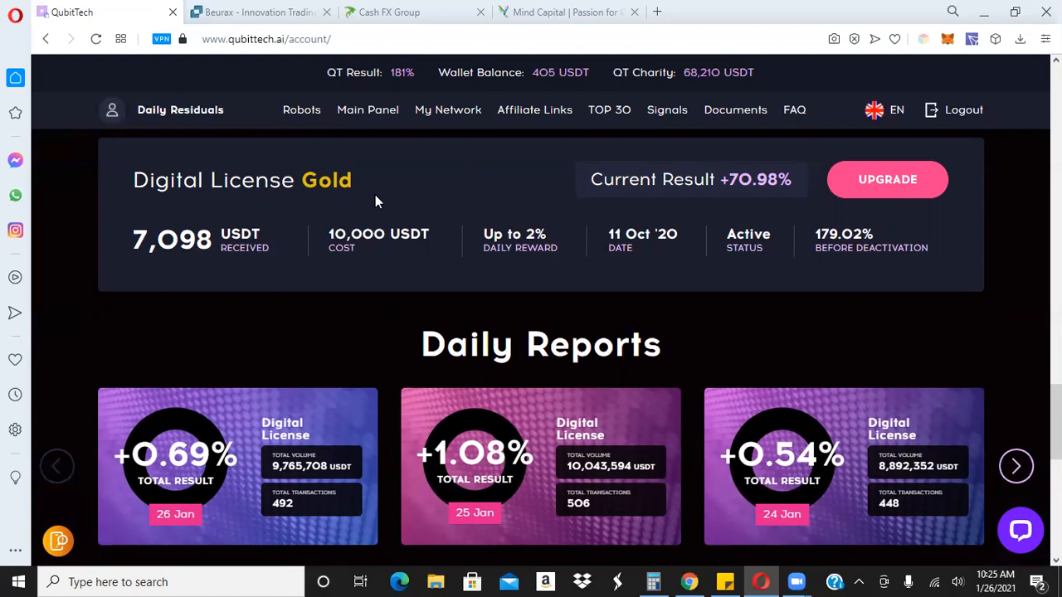
mouse_move(387, 173)
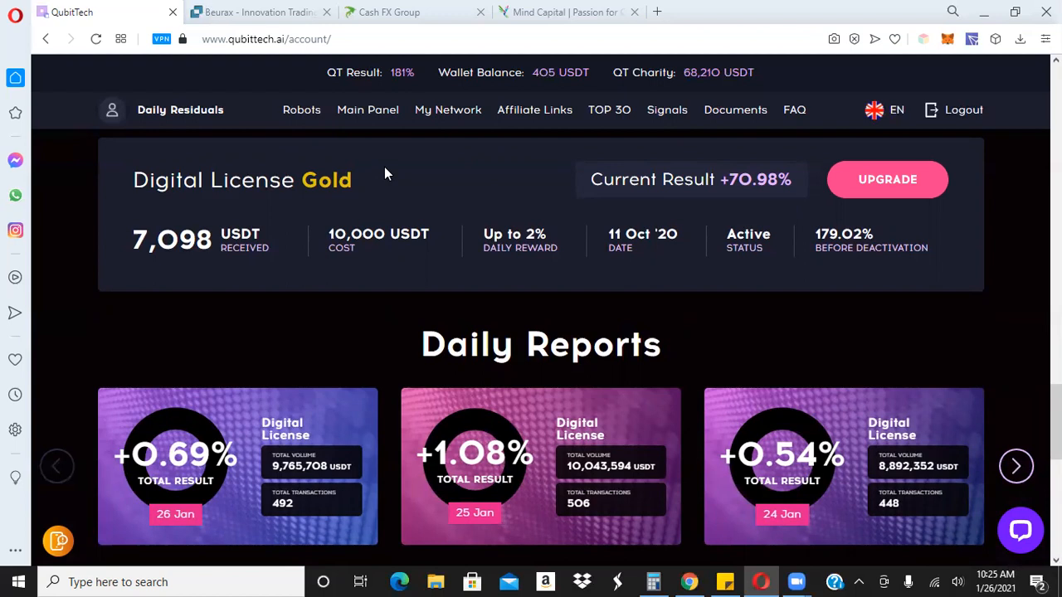
mouse_move(248, 12)
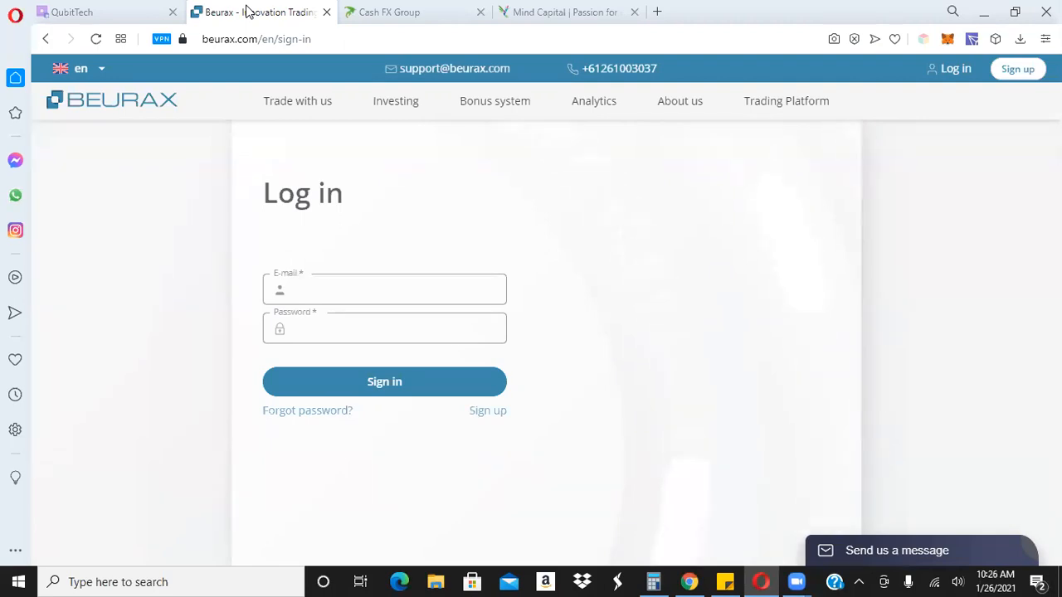
mouse_move(398, 12)
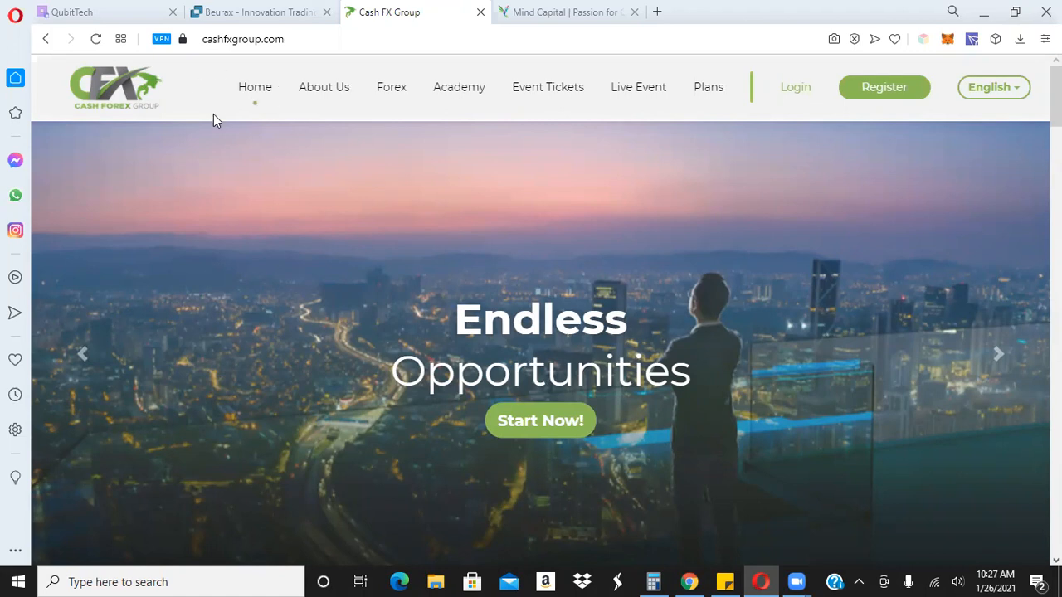
mouse_move(322, 160)
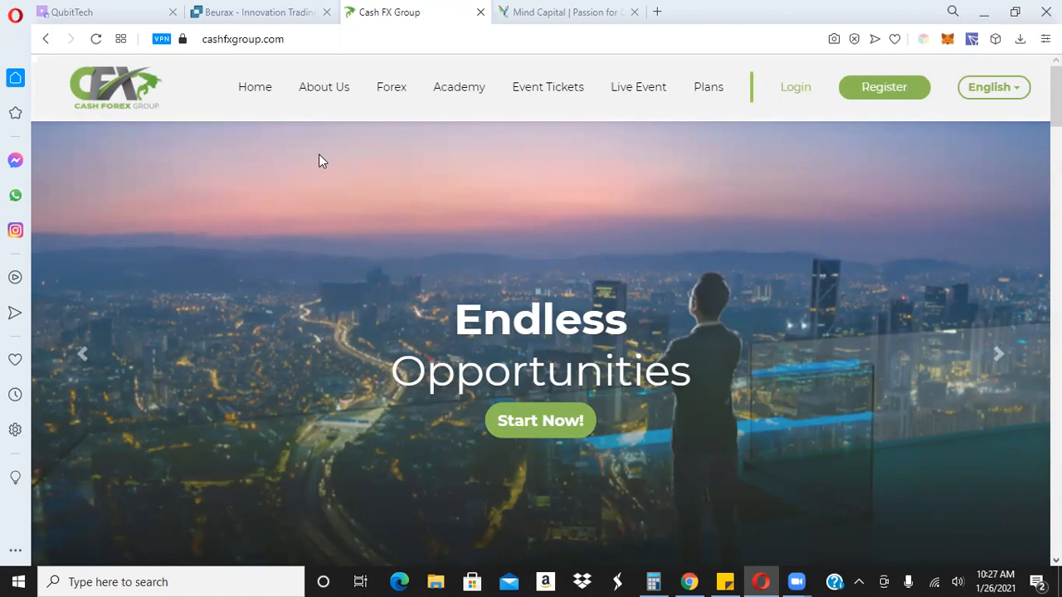
- Switch to the Cash FX Group tab to show its Endless Opportunities home page
left_click(572, 12)
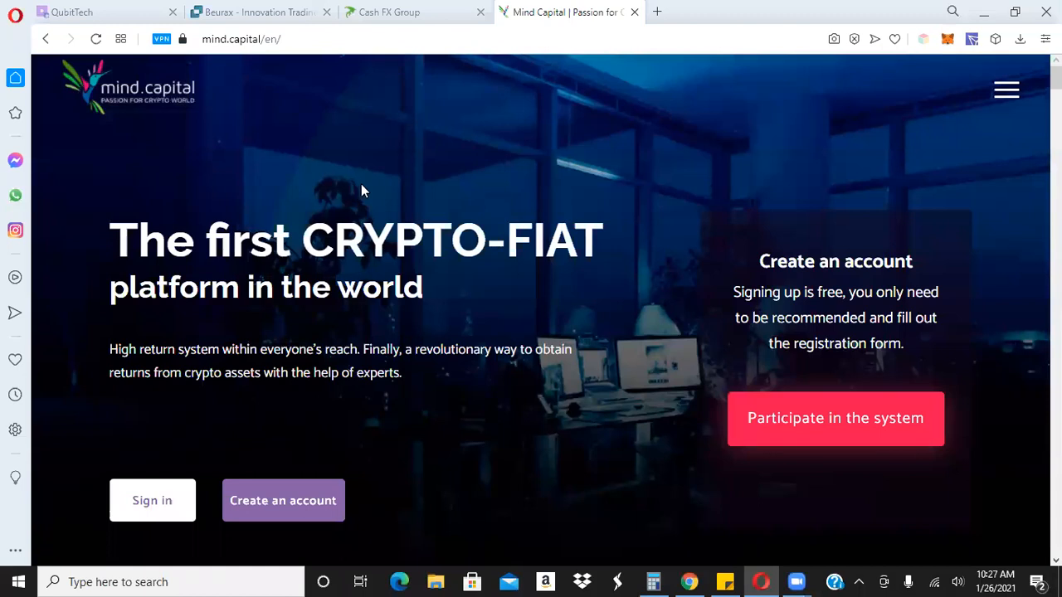
mouse_move(366, 193)
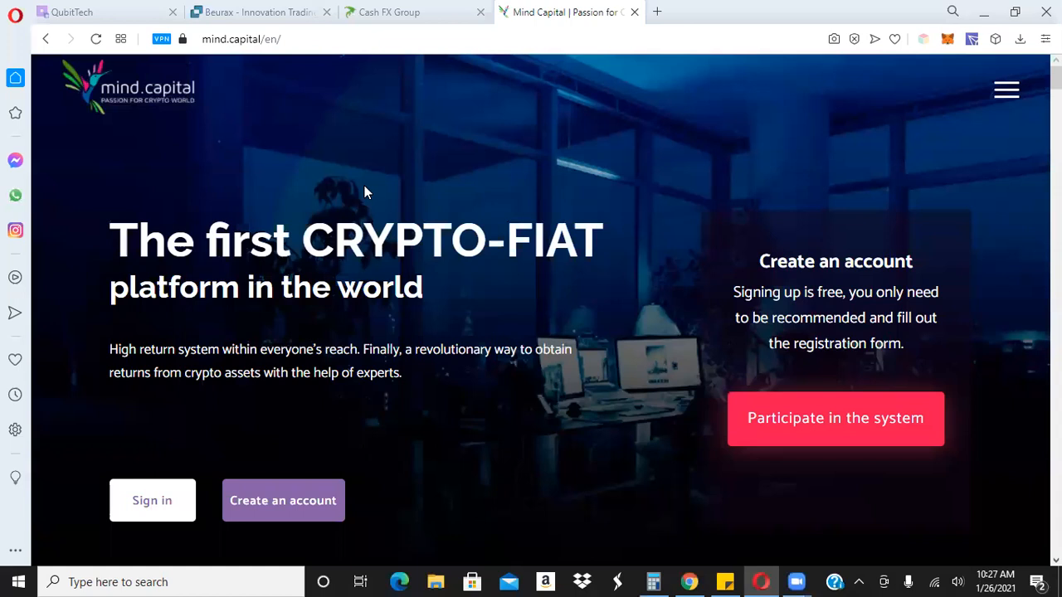
mouse_move(216, 131)
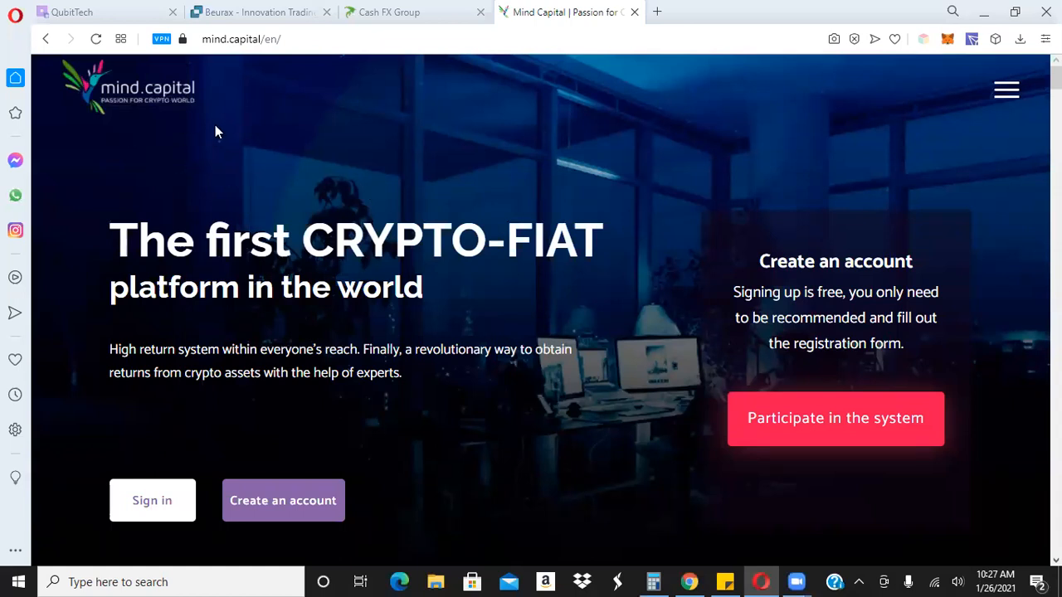
mouse_move(234, 111)
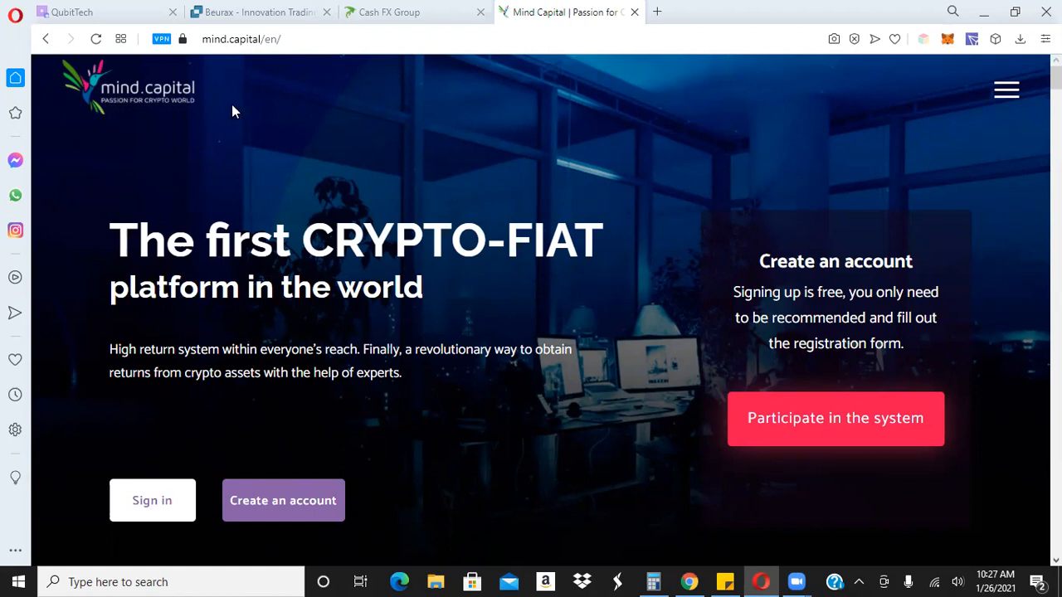
mouse_move(160, 158)
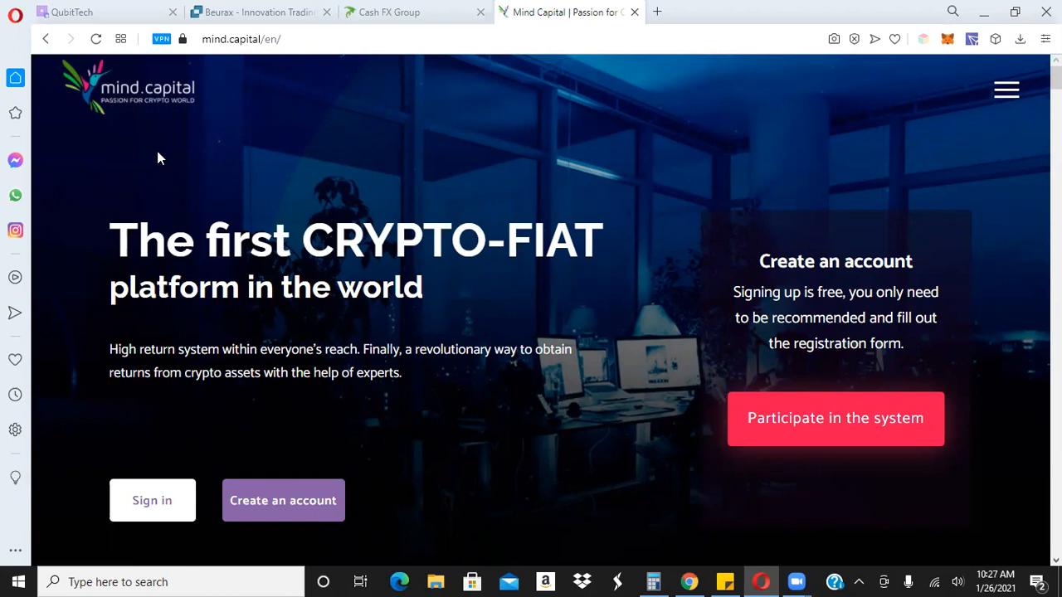
mouse_move(809, 532)
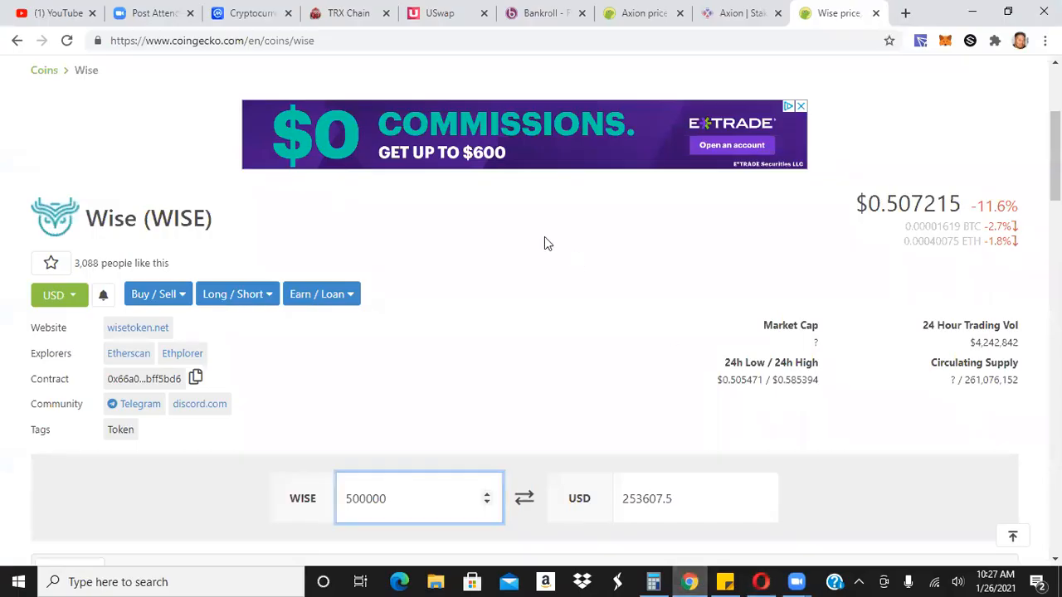
- Switch to the TRX Chain (Eclipcity Global) tab showing the roughly $22 million fund page
left_click(348, 13)
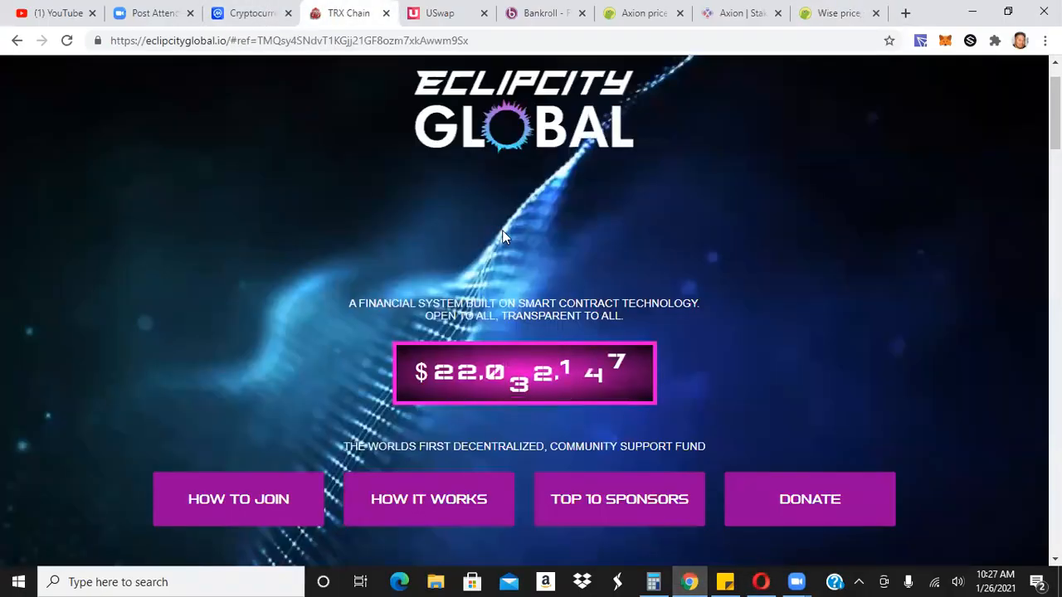